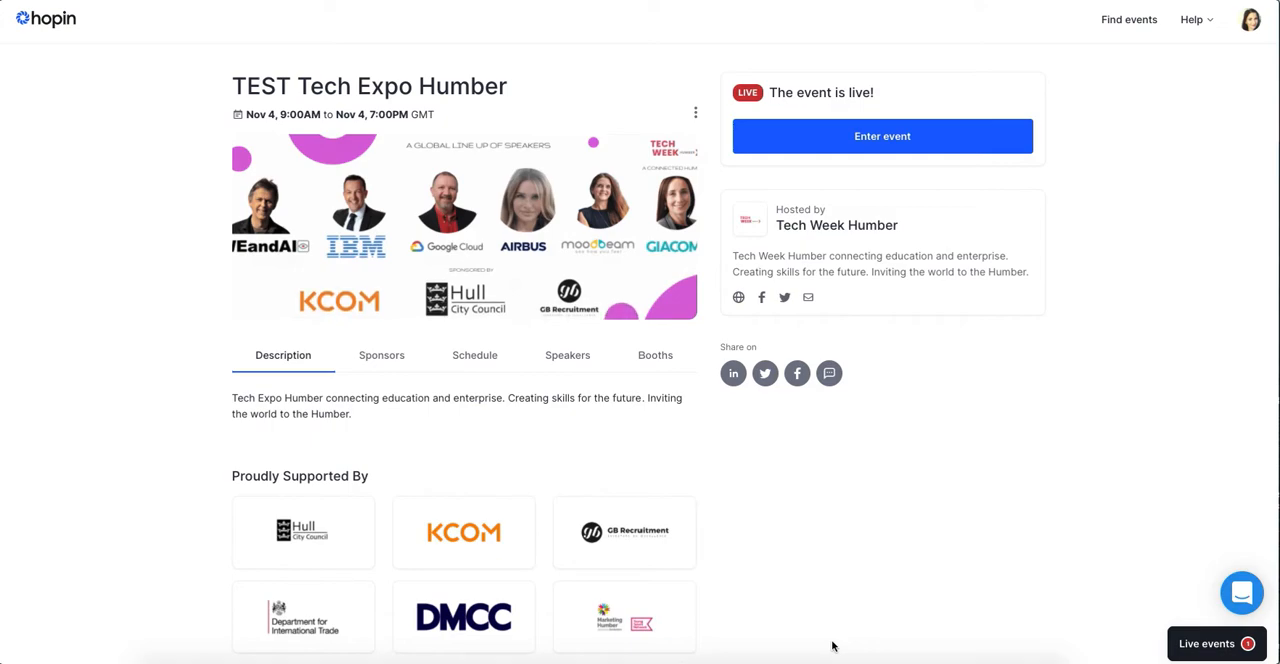
{"action": "mouse_move", "coordinate": [814, 138]}
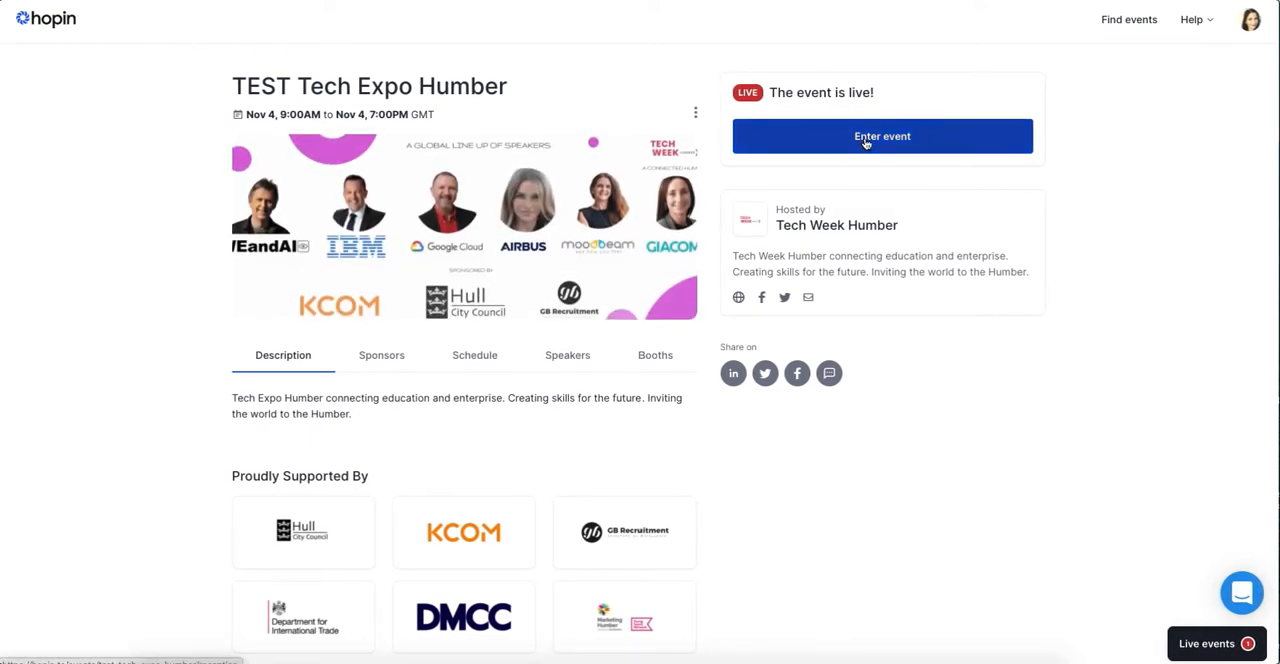
Enter the live event and visit the Stage, Sessions, Networking and Expo areas from the sidebar.
{"action": "left_click", "coordinate": [882, 136]}
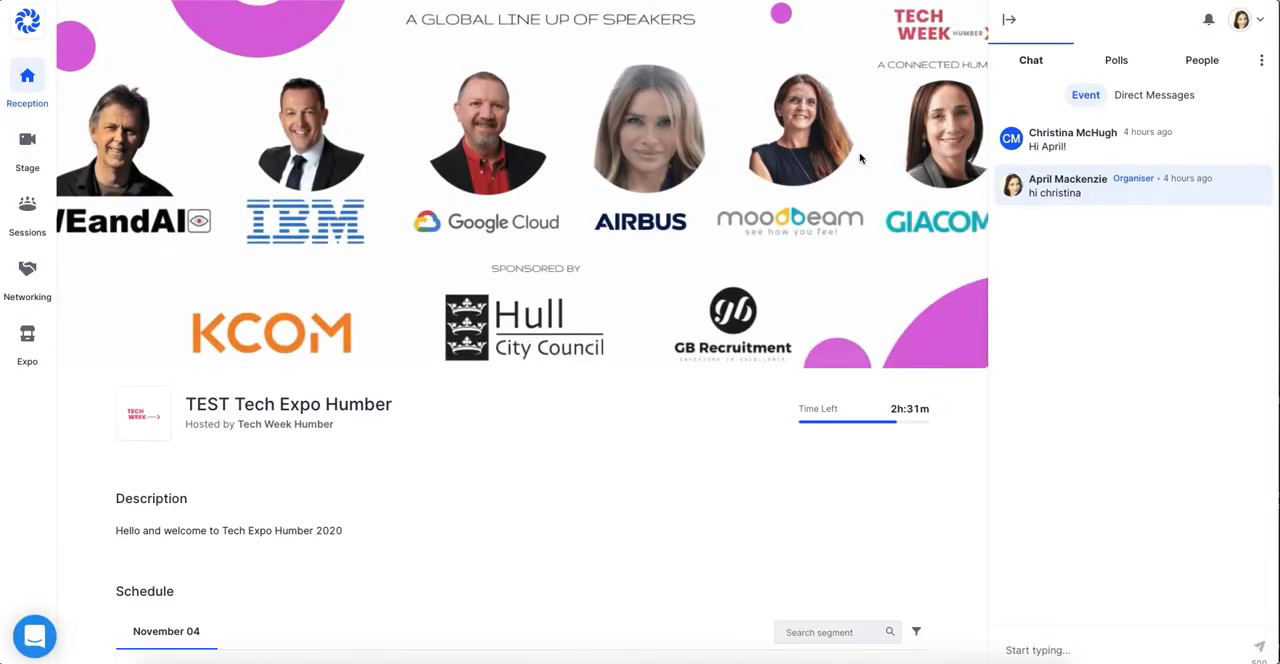
{"action": "mouse_move", "coordinate": [398, 186]}
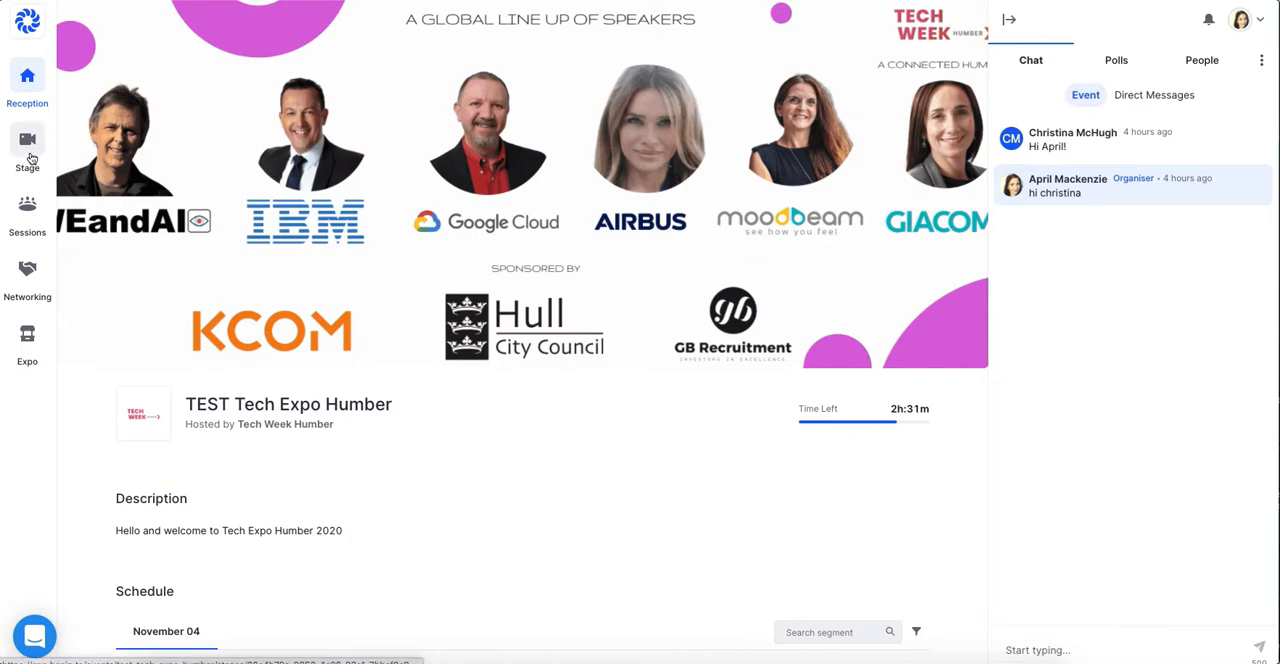
{"action": "left_click", "coordinate": [28, 148]}
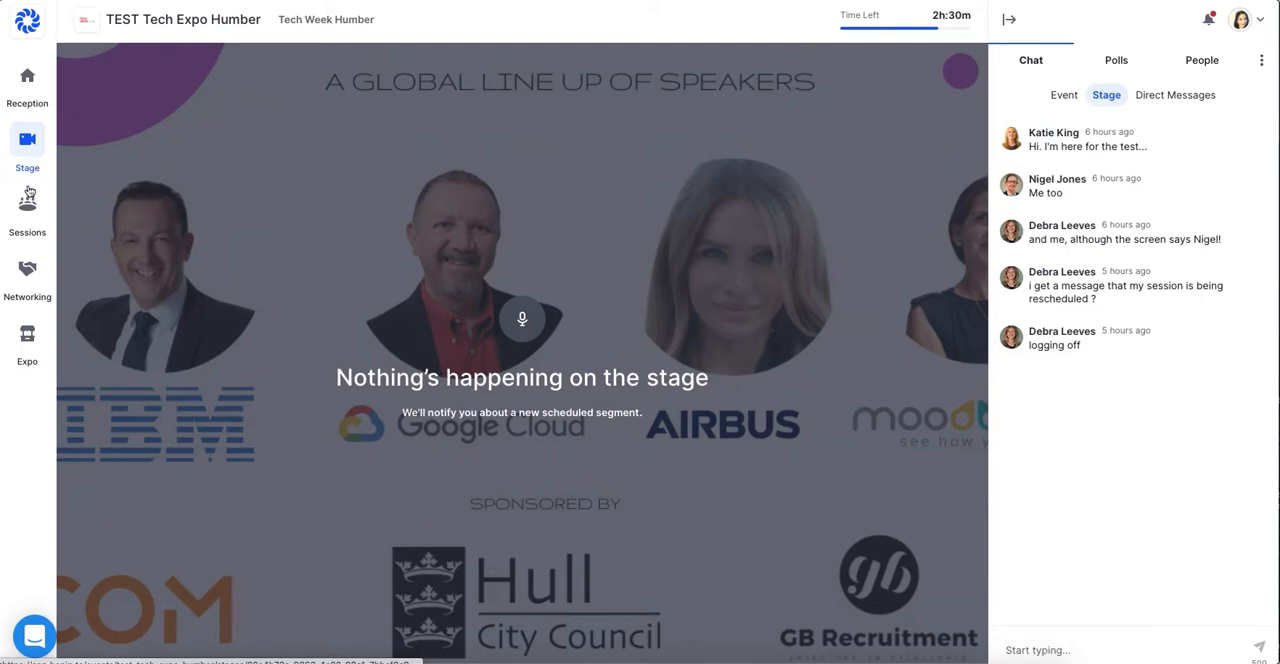
{"action": "left_click", "coordinate": [28, 204]}
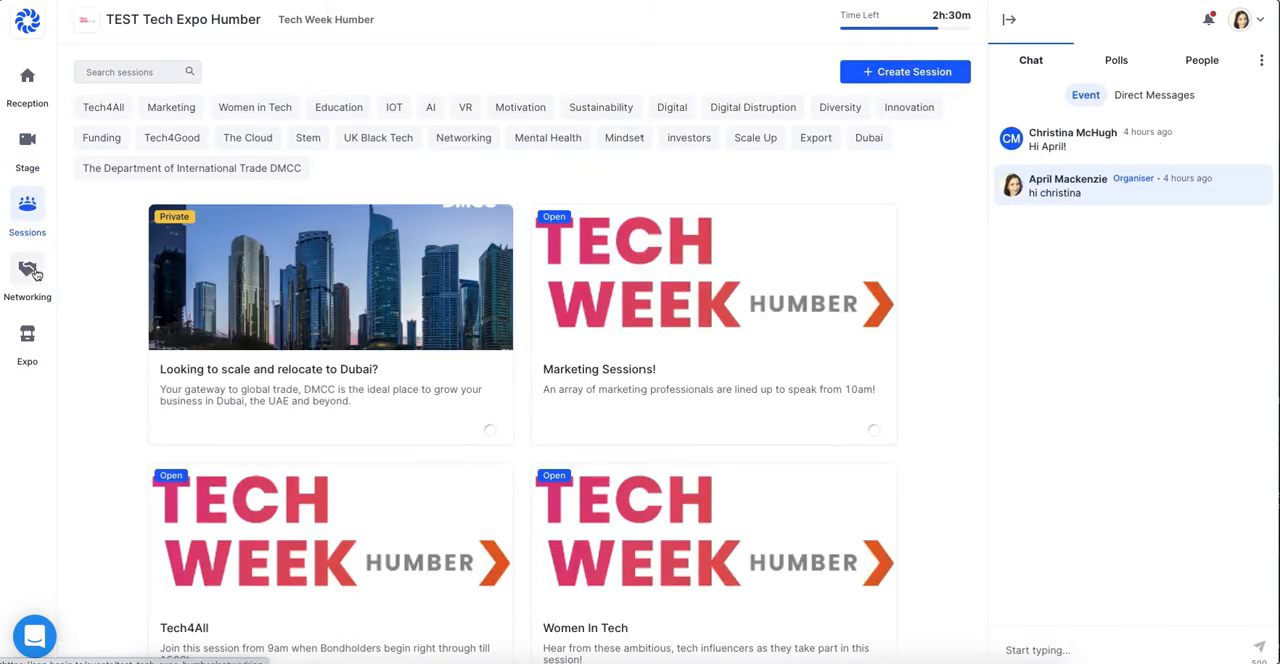
{"action": "left_click", "coordinate": [28, 270]}
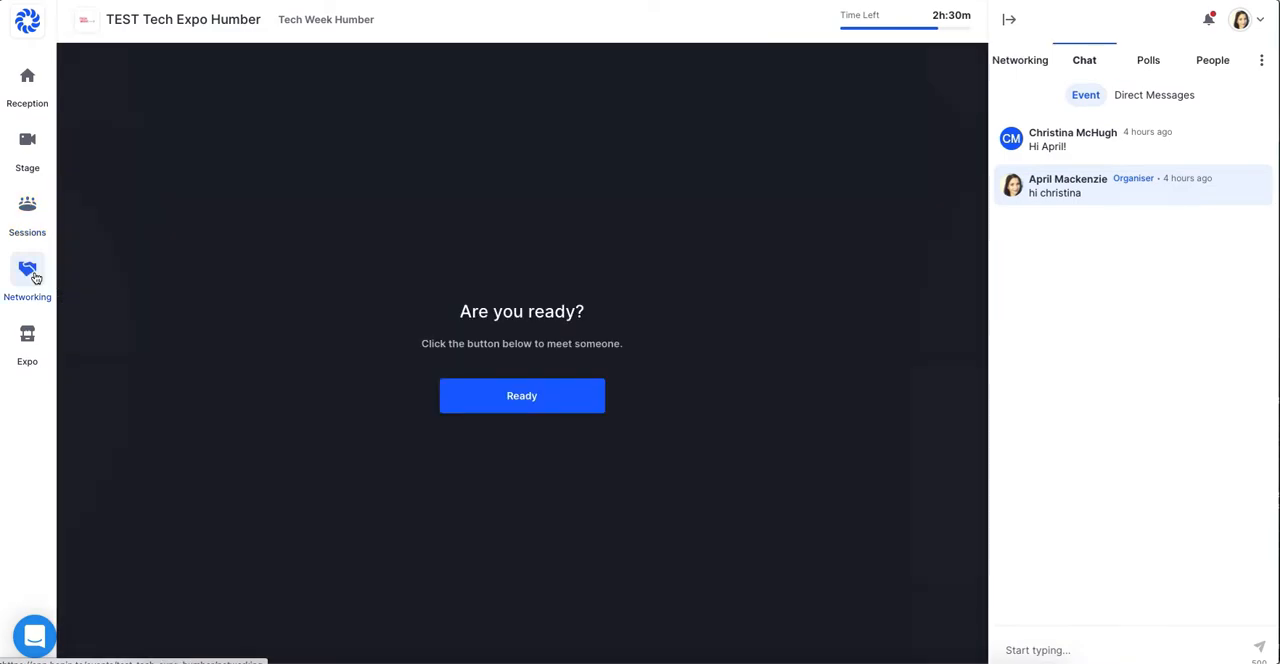
{"action": "left_click", "coordinate": [28, 340]}
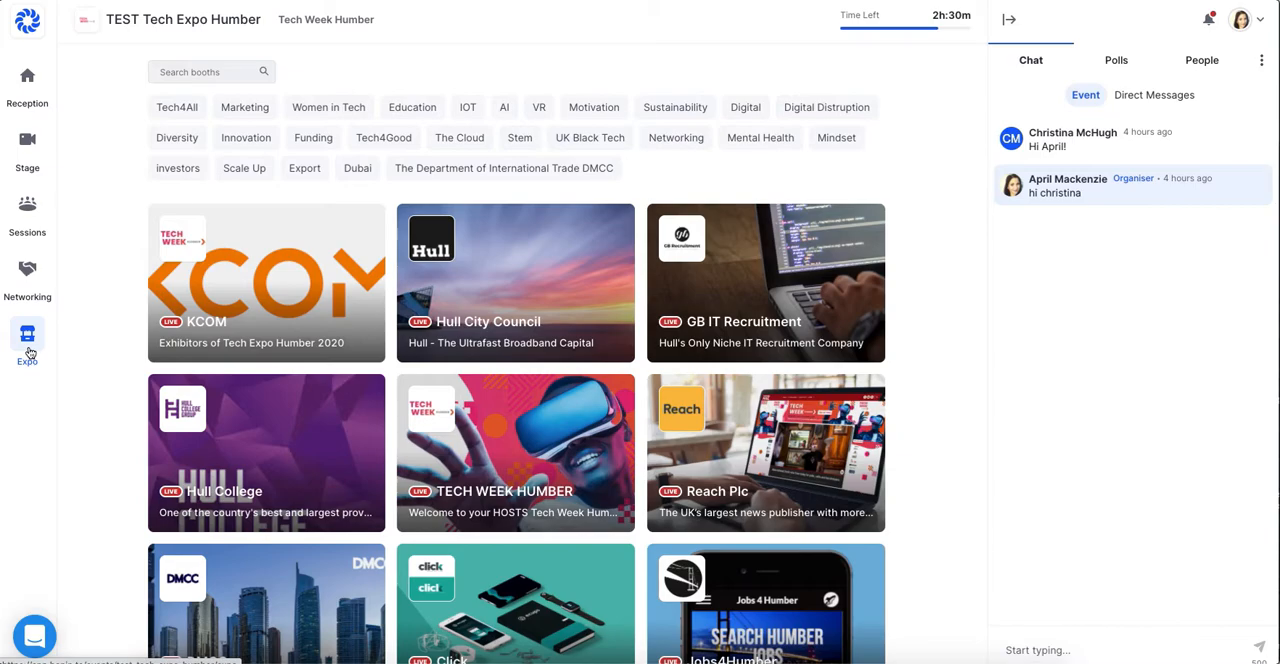
Browse the expo booth grid and enter the TECH WEEK HUMBER booth.
{"action": "scroll", "scroll_direction": "down", "scroll_amount": 3}
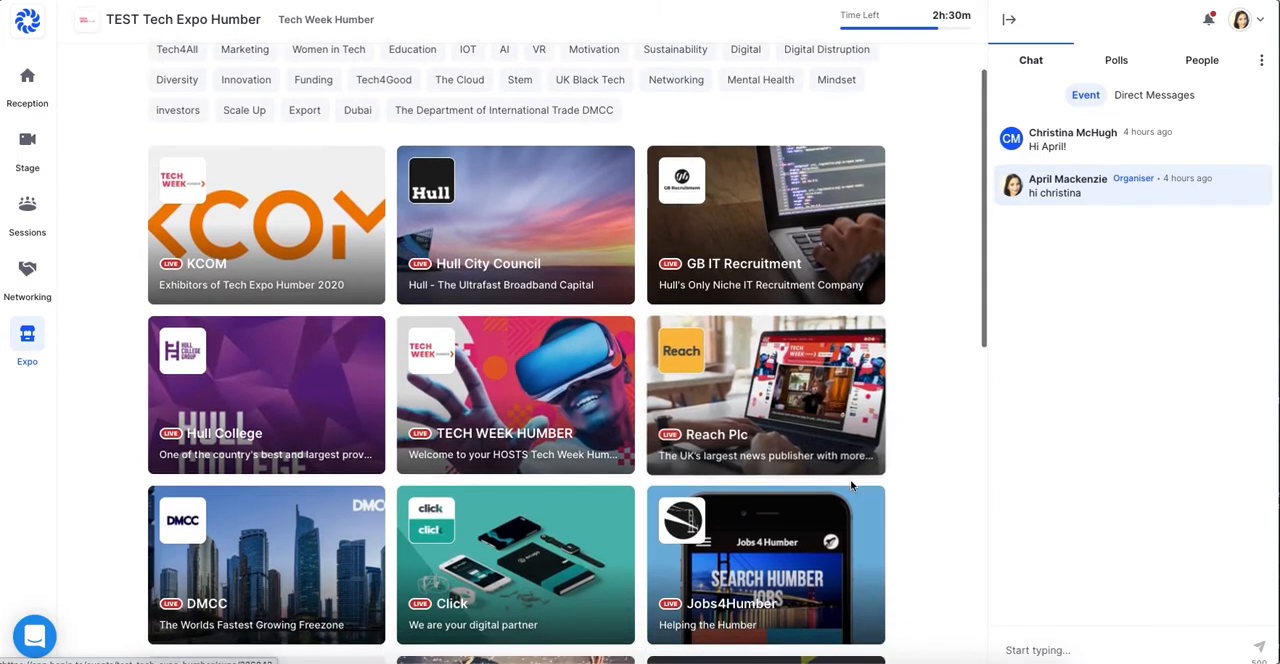
{"action": "scroll", "scroll_direction": "down", "scroll_amount": 3}
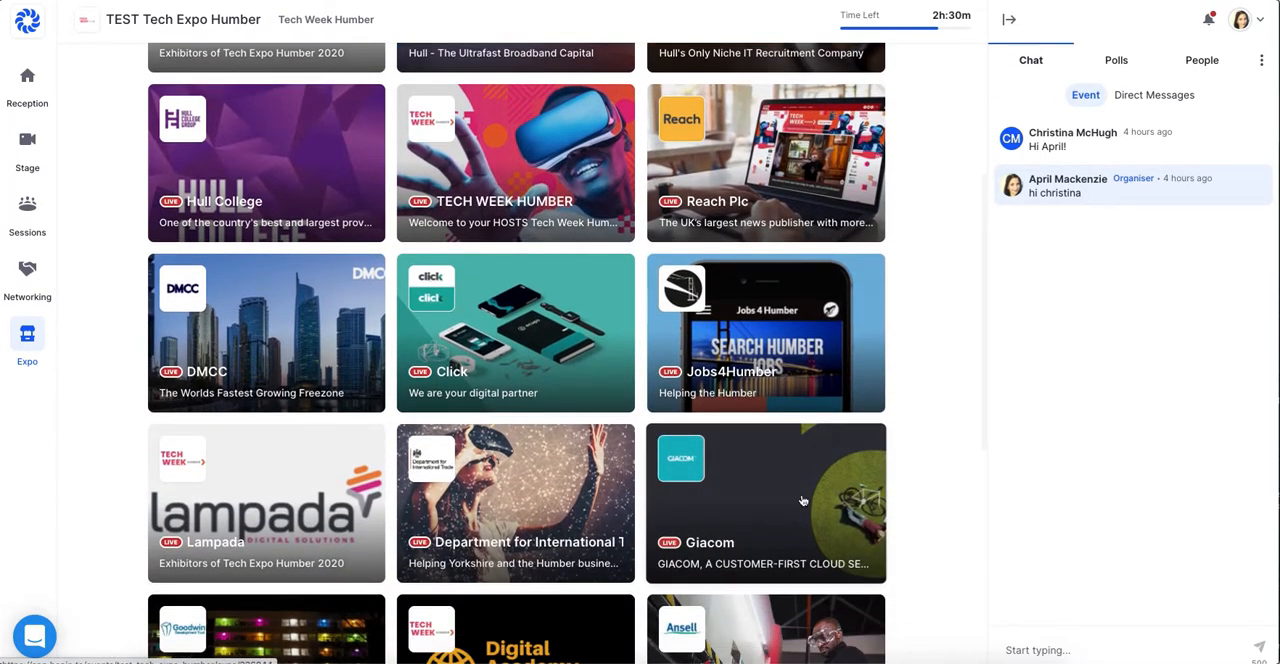
{"action": "mouse_move", "coordinate": [560, 294]}
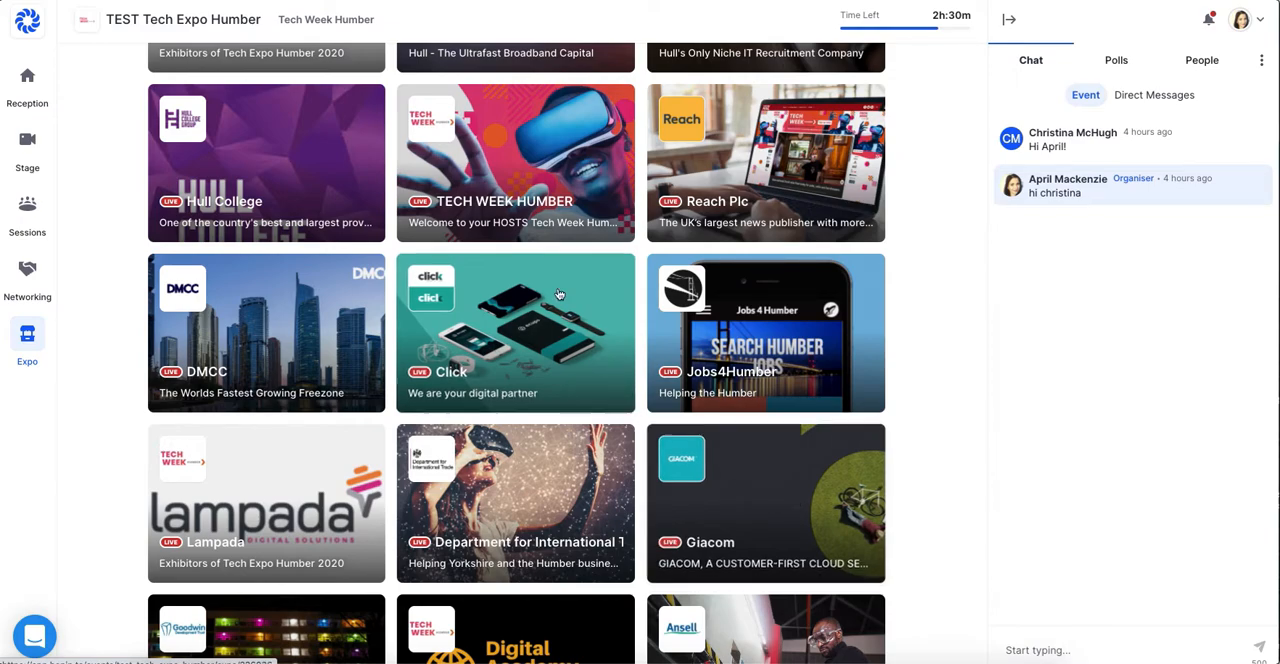
{"action": "left_click", "coordinate": [516, 164]}
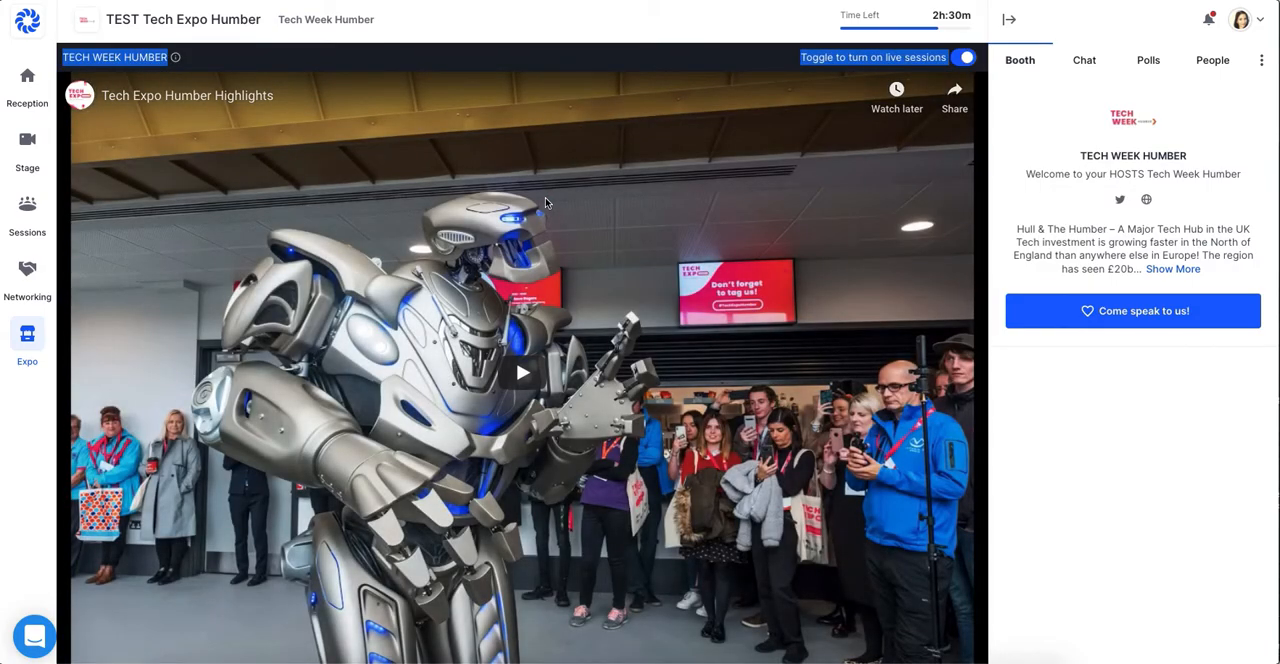
Play the booth highlights video, then switch the booth stage to its presentation area.
{"action": "left_click", "coordinate": [524, 372]}
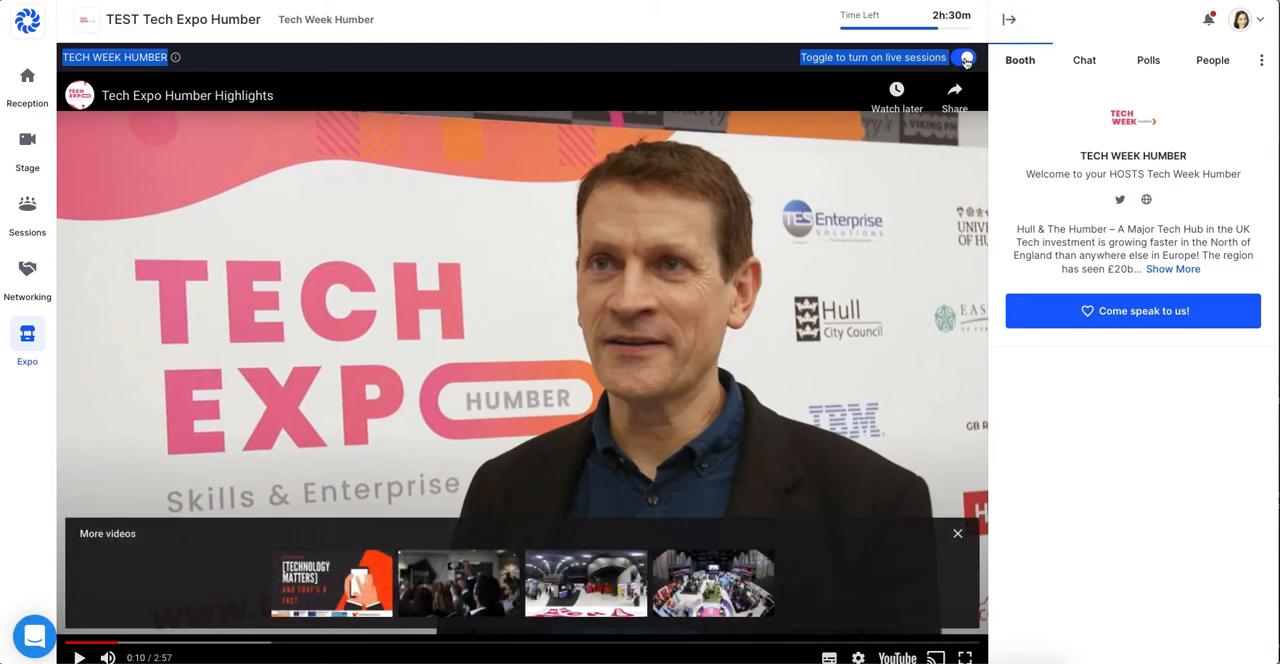
{"action": "left_click", "coordinate": [962, 56]}
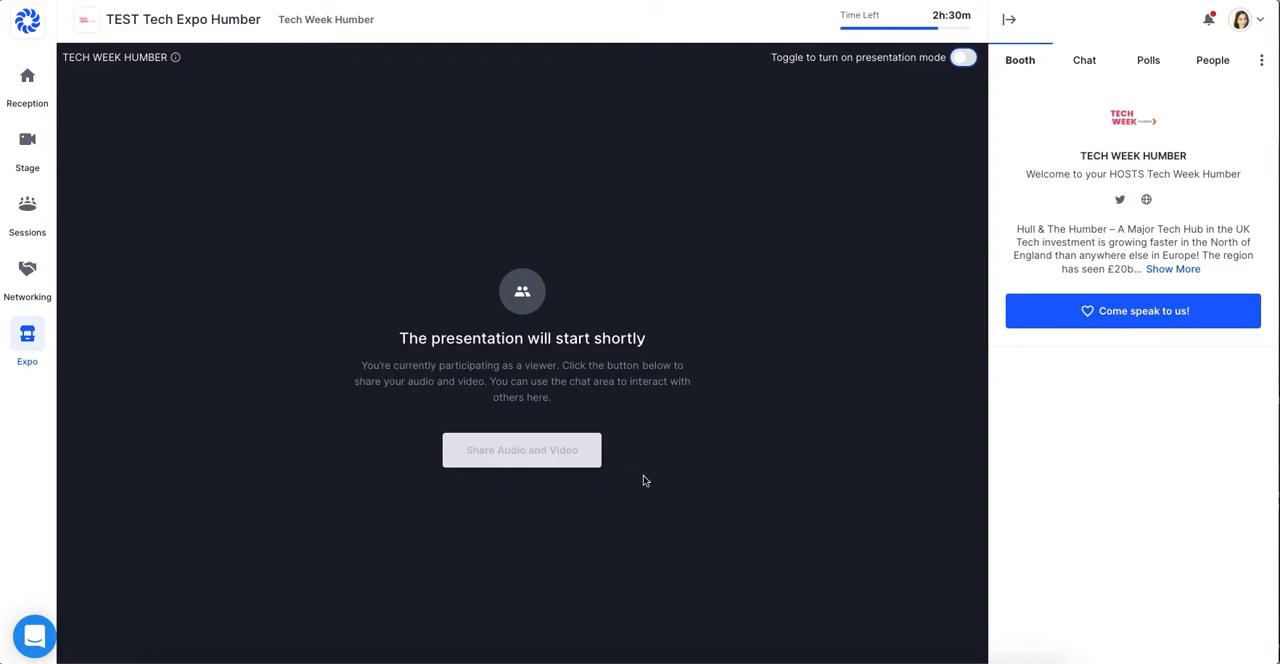
{"action": "mouse_move", "coordinate": [558, 460]}
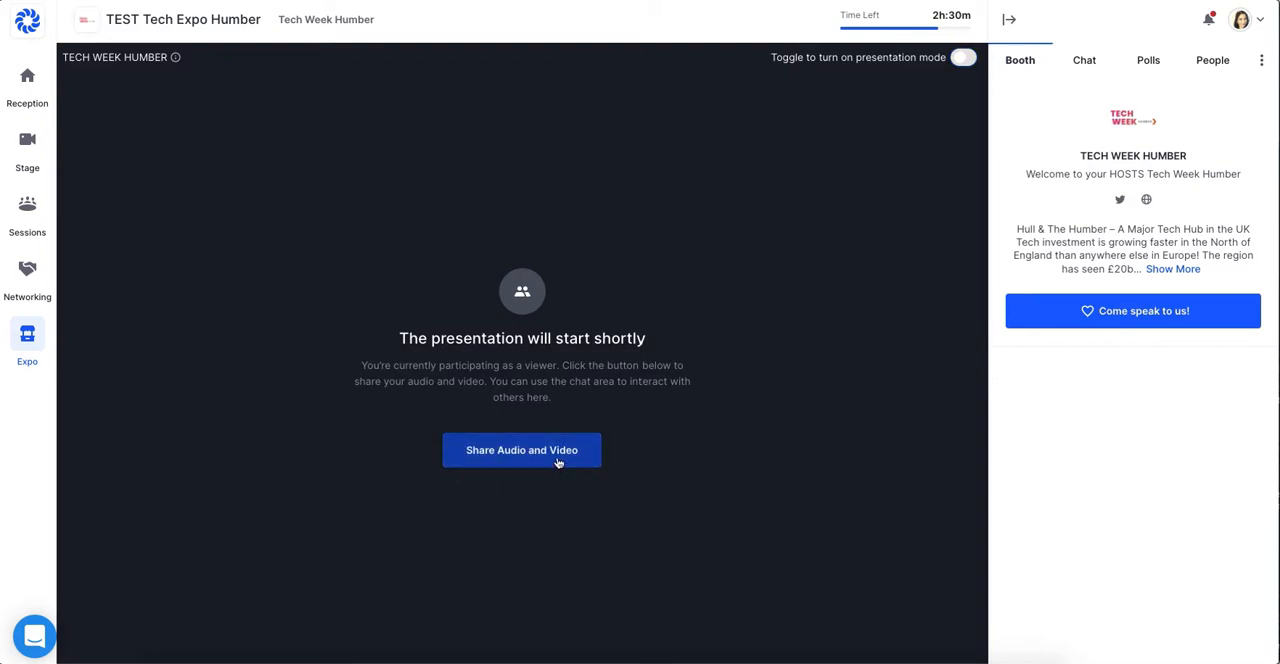
Join the booth presentation sharing audio and video, leave it again, and show the booth chat.
{"action": "left_click", "coordinate": [520, 448]}
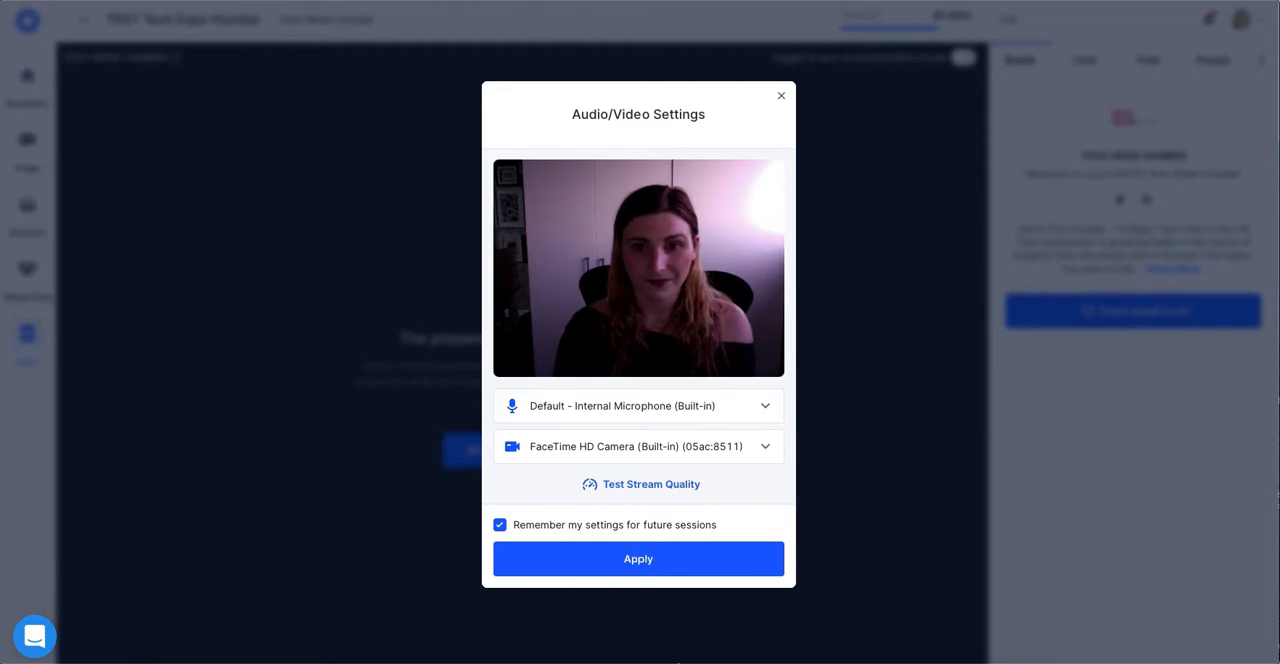
{"action": "left_click", "coordinate": [638, 560]}
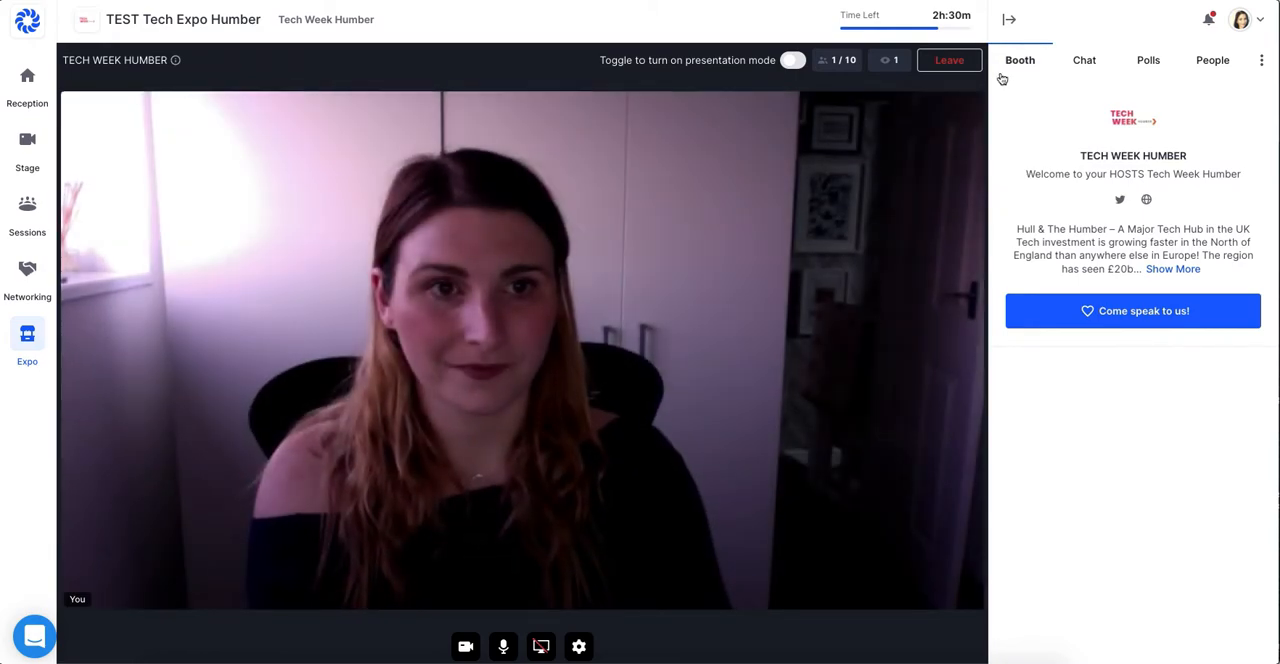
{"action": "left_click", "coordinate": [950, 60]}
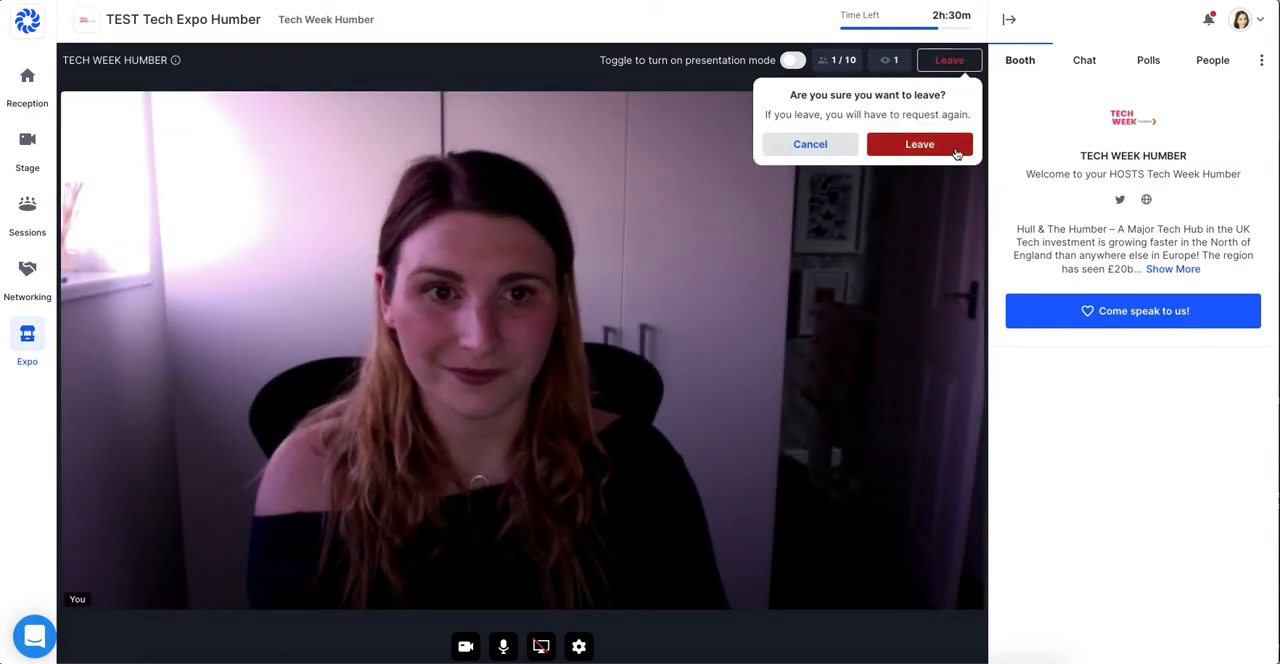
{"action": "left_click", "coordinate": [918, 144]}
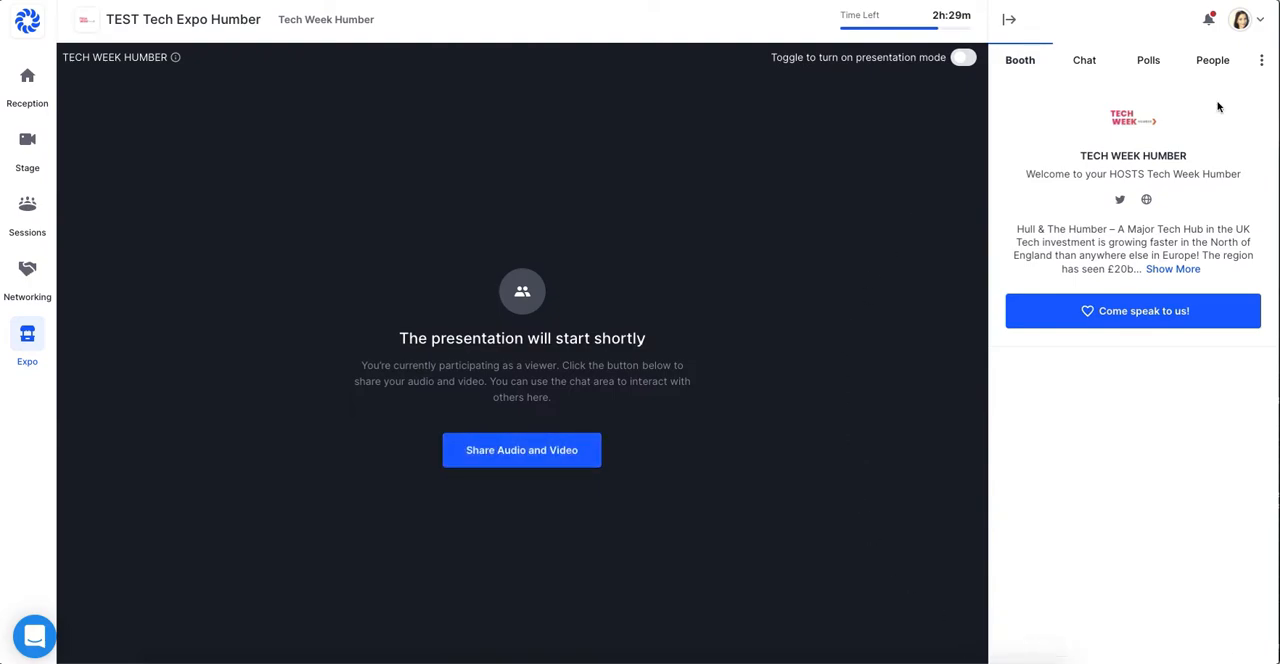
{"action": "left_click", "coordinate": [1084, 60]}
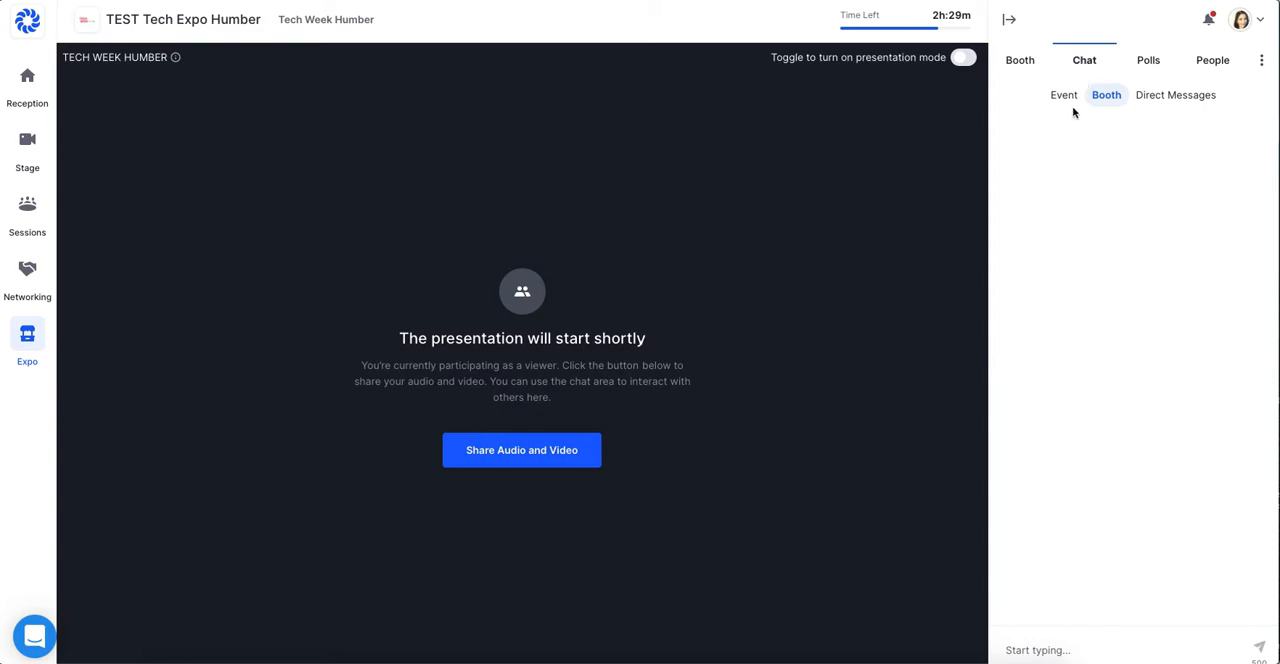
{"action": "mouse_move", "coordinate": [1136, 112]}
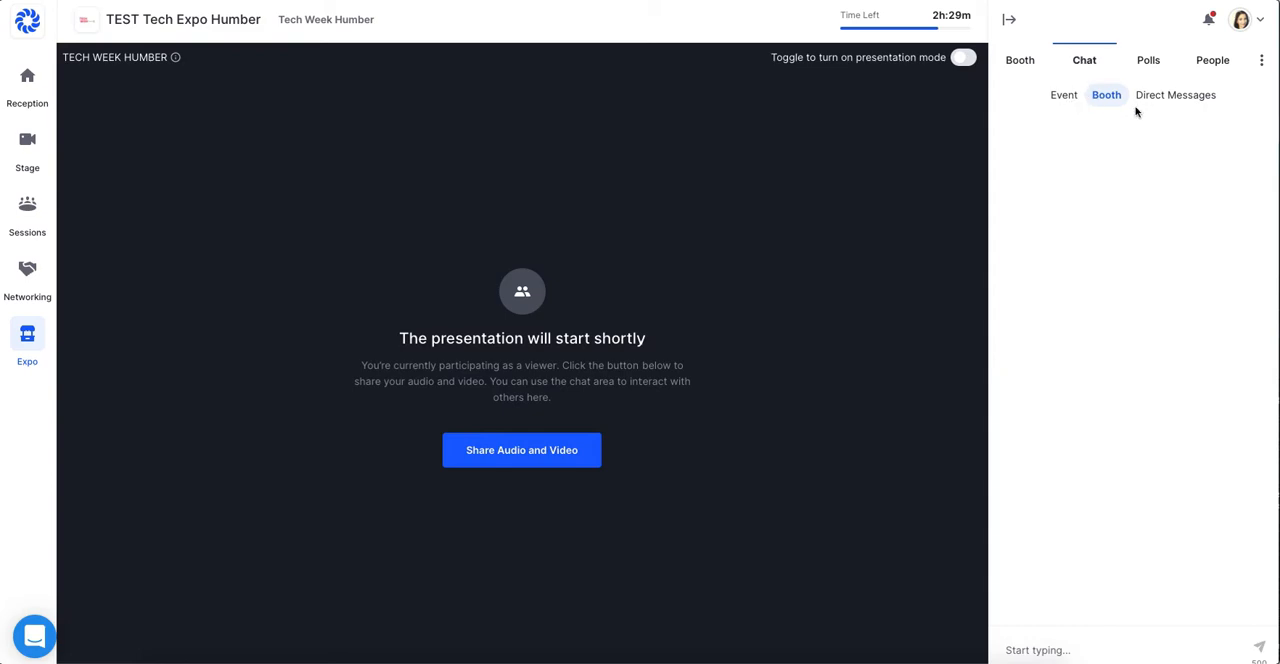
{"action": "mouse_move", "coordinate": [1188, 108]}
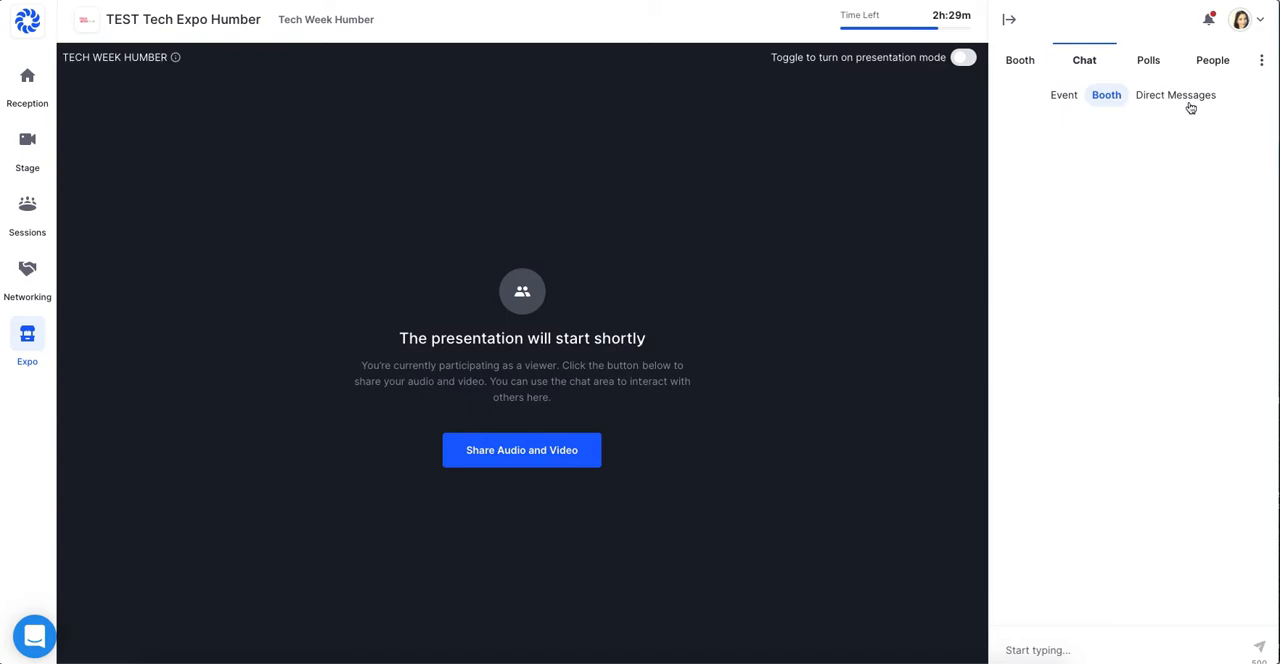
{"action": "mouse_move", "coordinate": [1190, 108]}
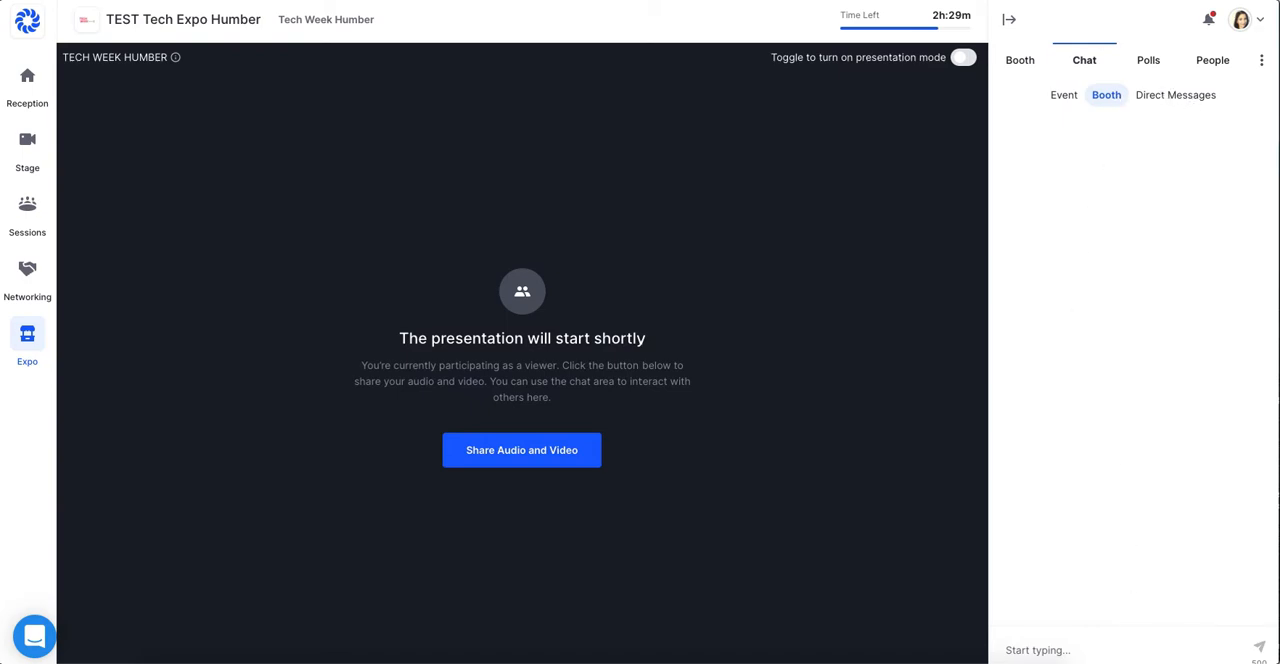
Write "Hi Welcome to the booth!" into the booth chat message box.
{"action": "left_click", "coordinate": [1044, 648]}
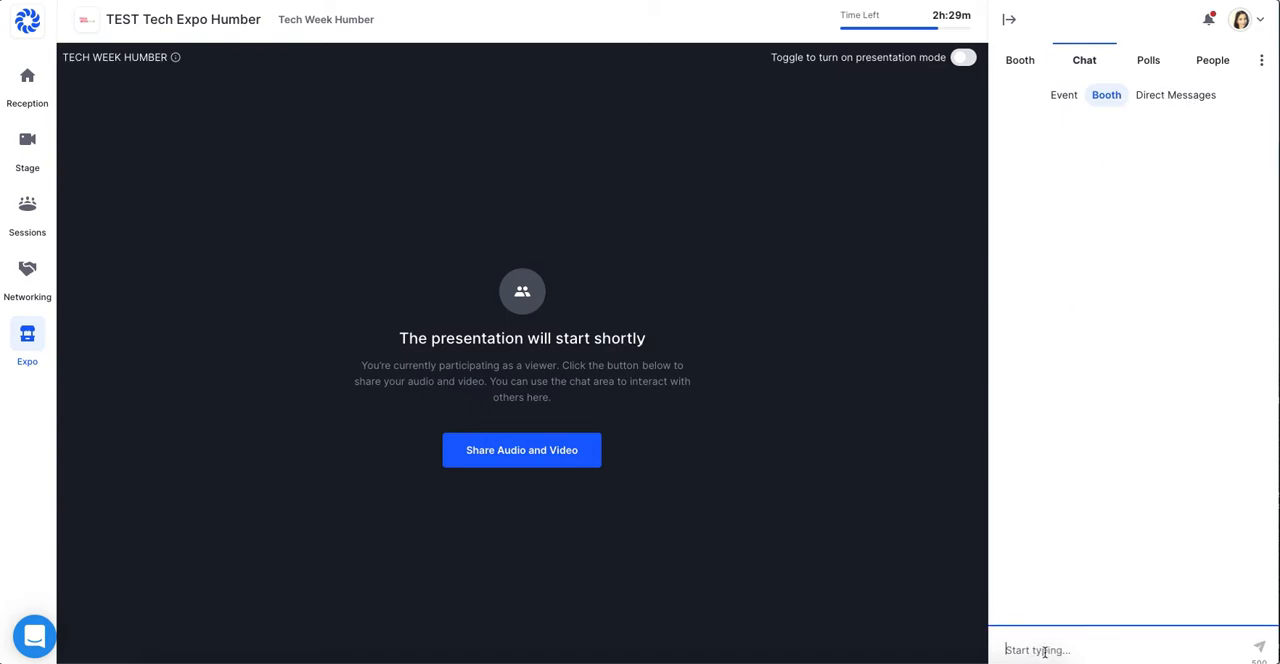
{"action": "type", "text": "Hi Welcome to"}
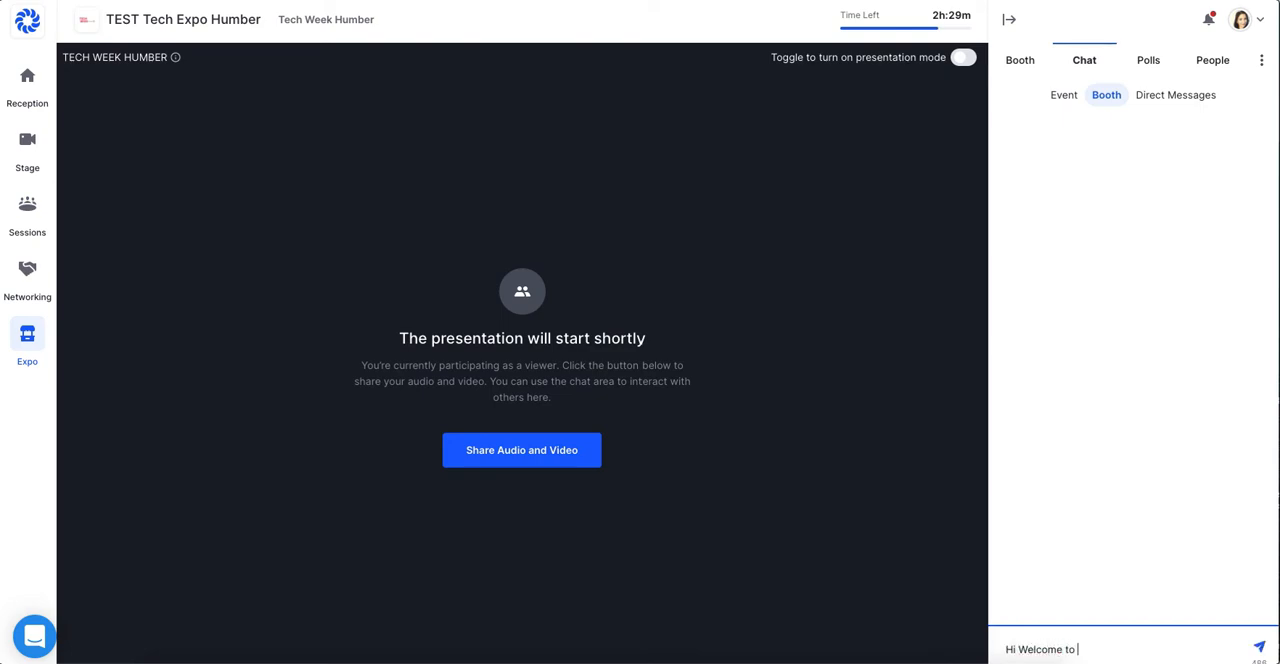
{"action": "type", "text": "the"}
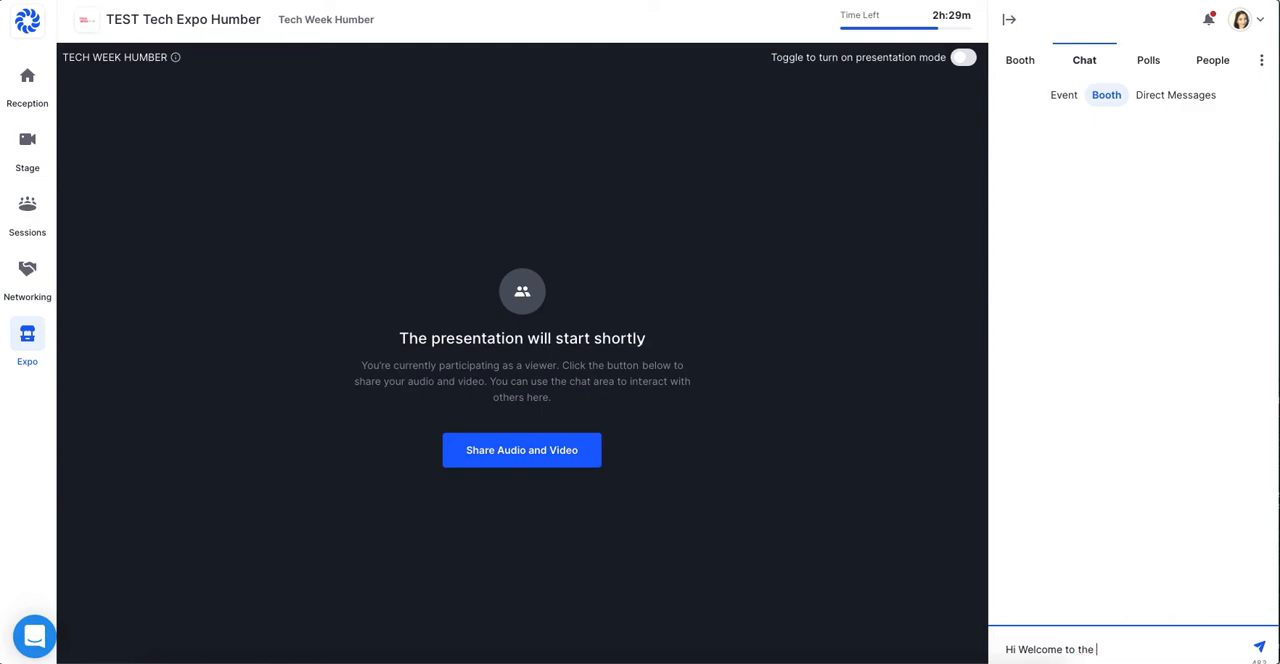
{"action": "type", "text": "booth"}
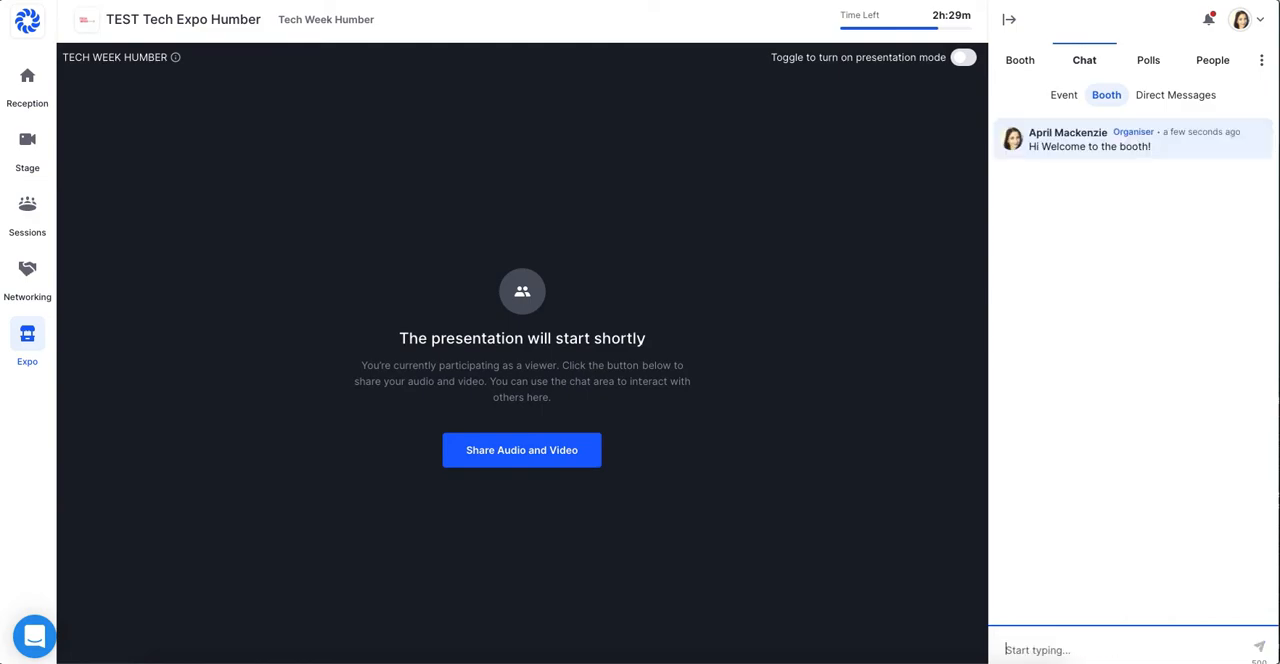
{"action": "mouse_move", "coordinate": [1200, 96]}
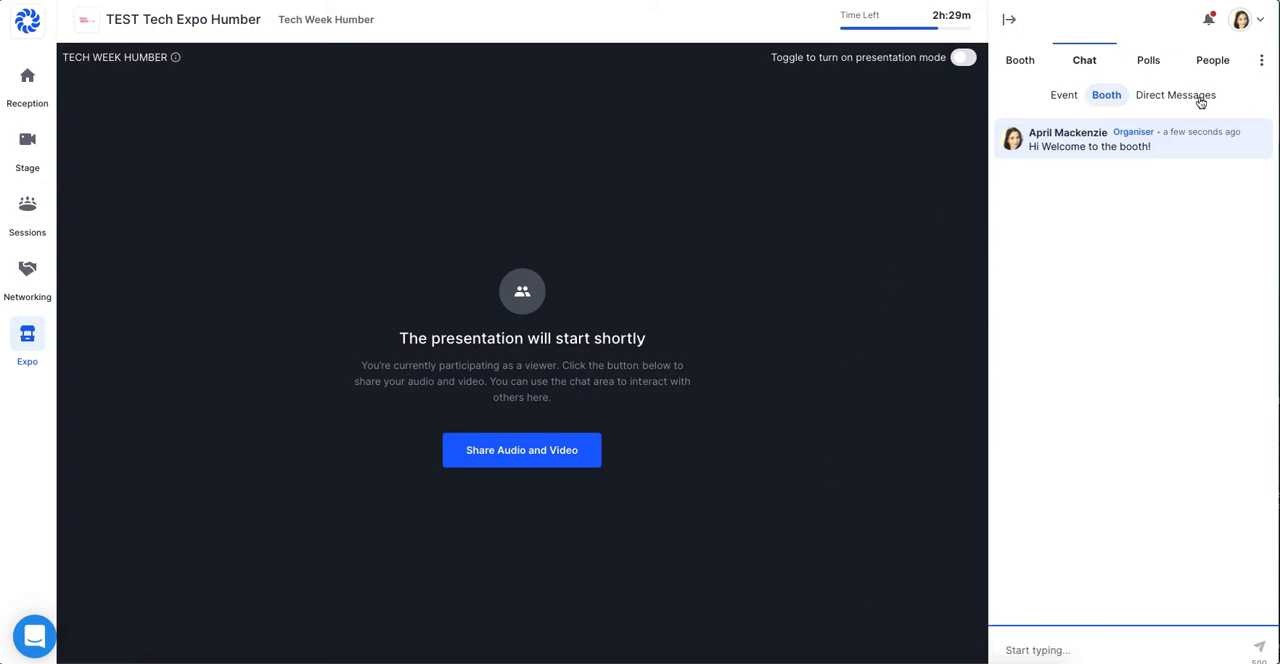
{"action": "left_click", "coordinate": [1176, 96]}
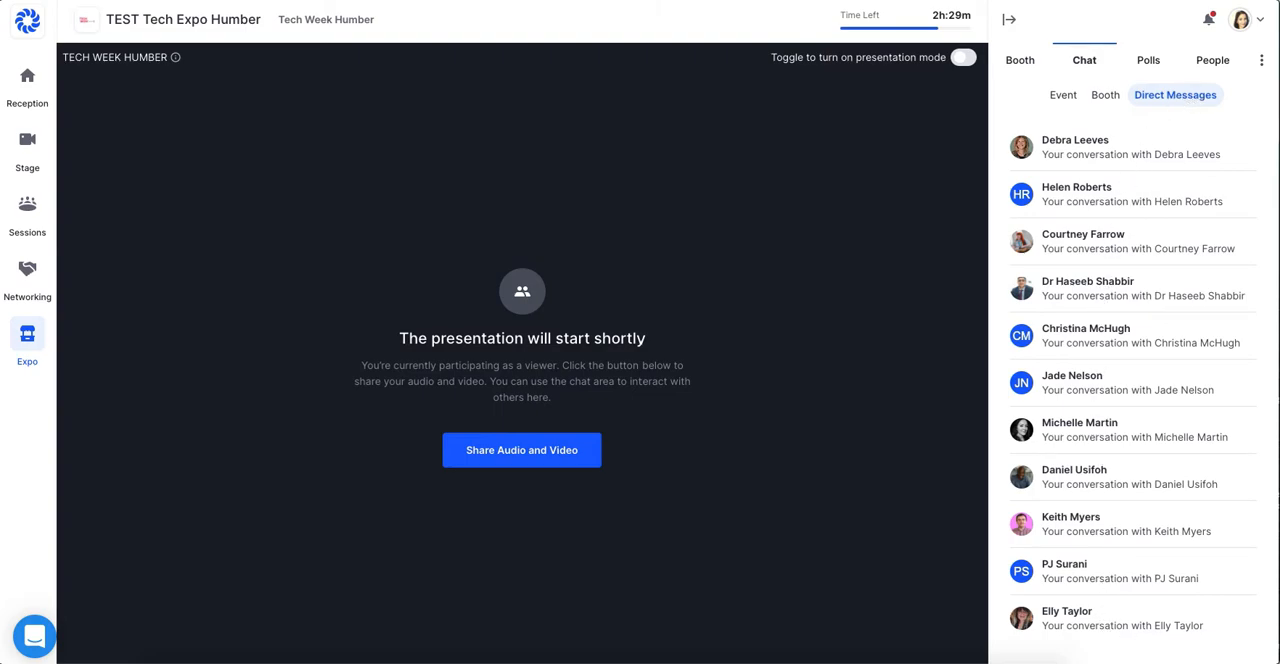
{"action": "mouse_move", "coordinate": [1104, 262]}
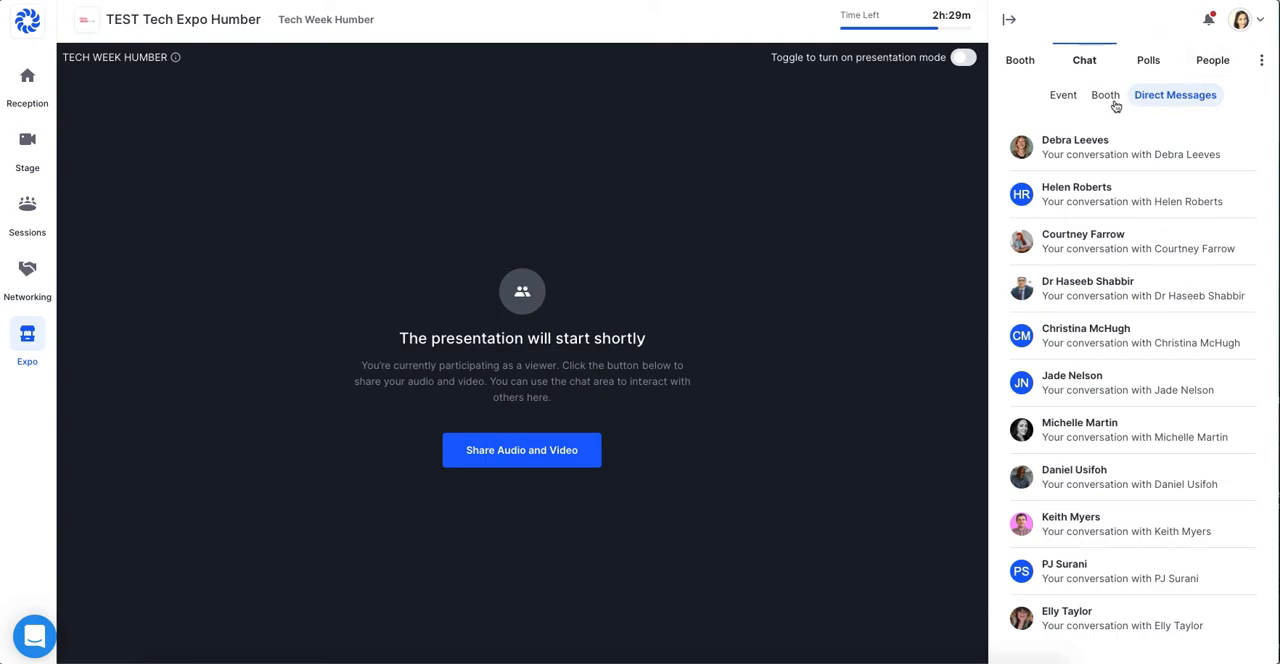
{"action": "left_click", "coordinate": [1106, 96]}
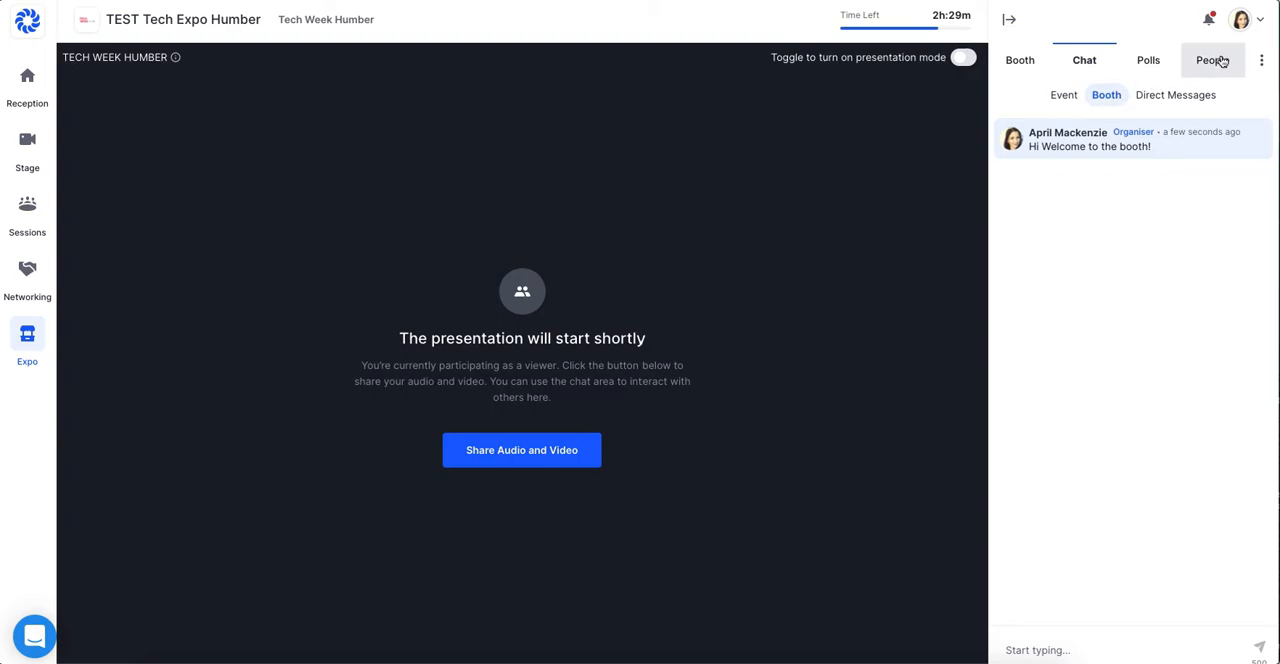
{"action": "left_click", "coordinate": [1208, 60]}
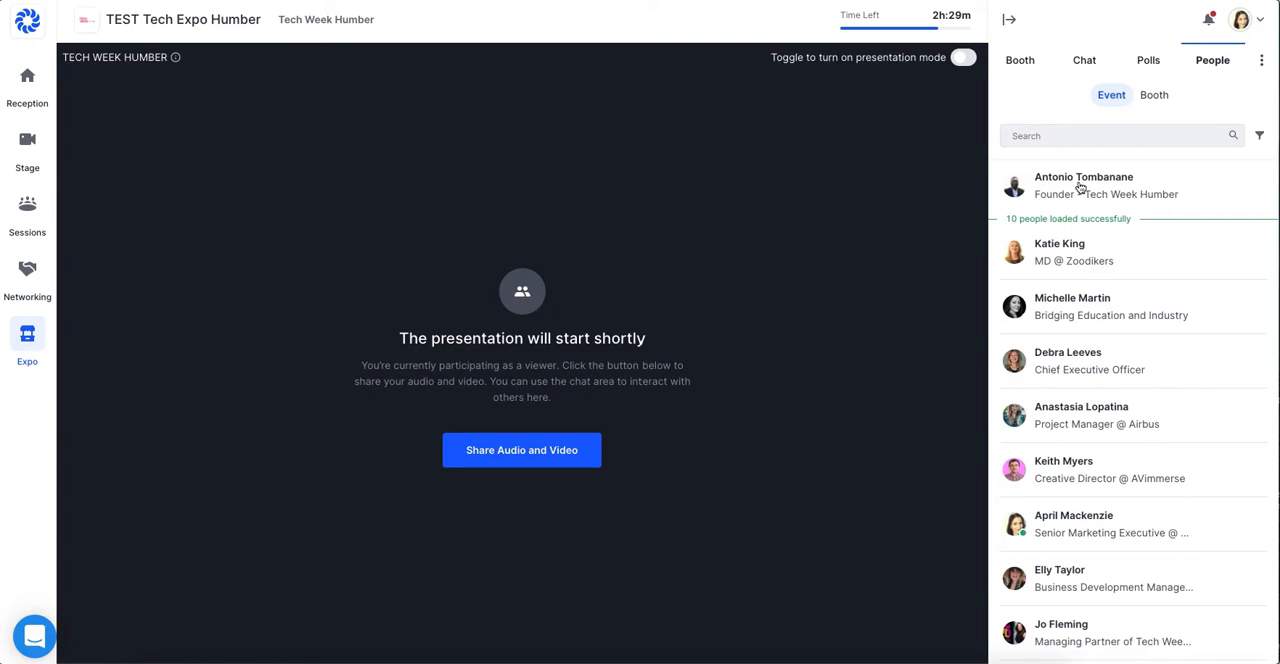
{"action": "left_click", "coordinate": [1084, 186]}
{"action": "type", "text": "Hi A"}
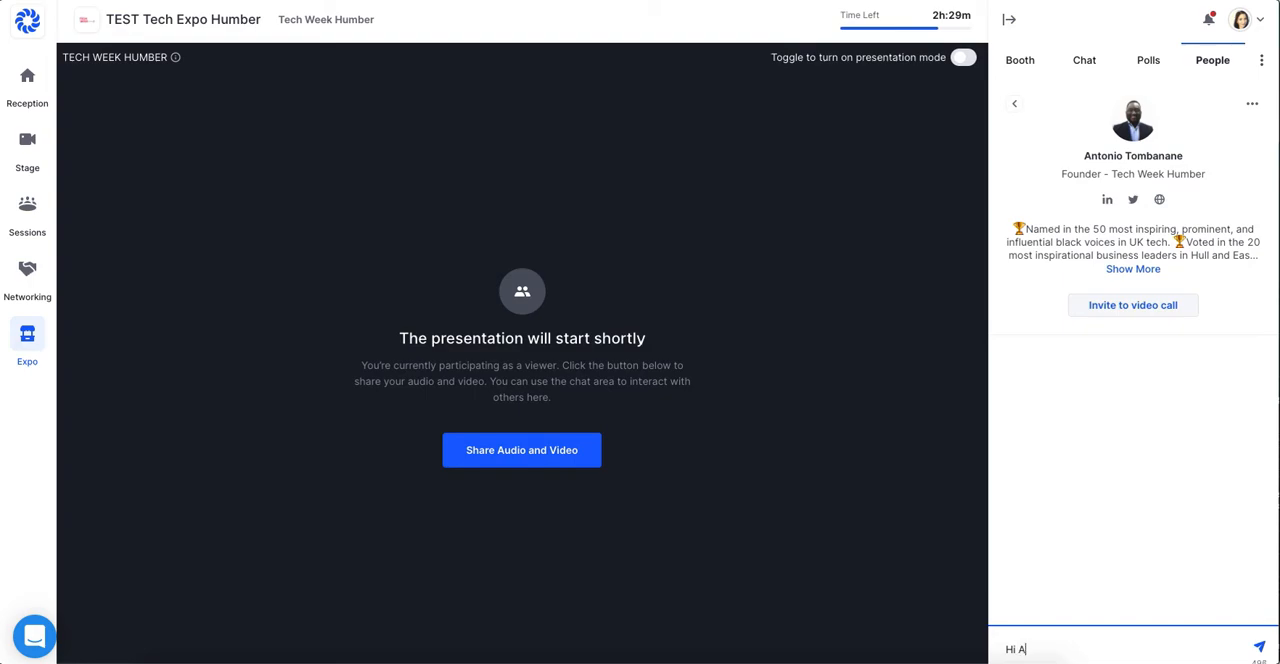
{"action": "type", "text": "ntonio"}
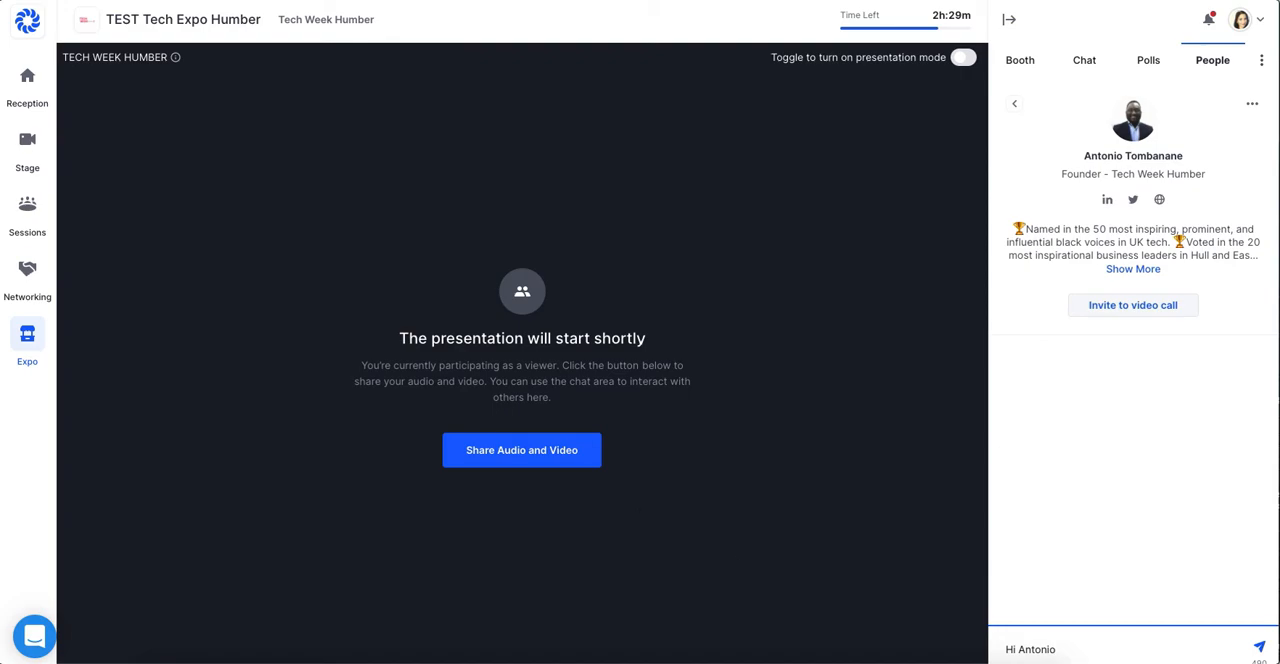
{"action": "mouse_move", "coordinate": [1188, 356]}
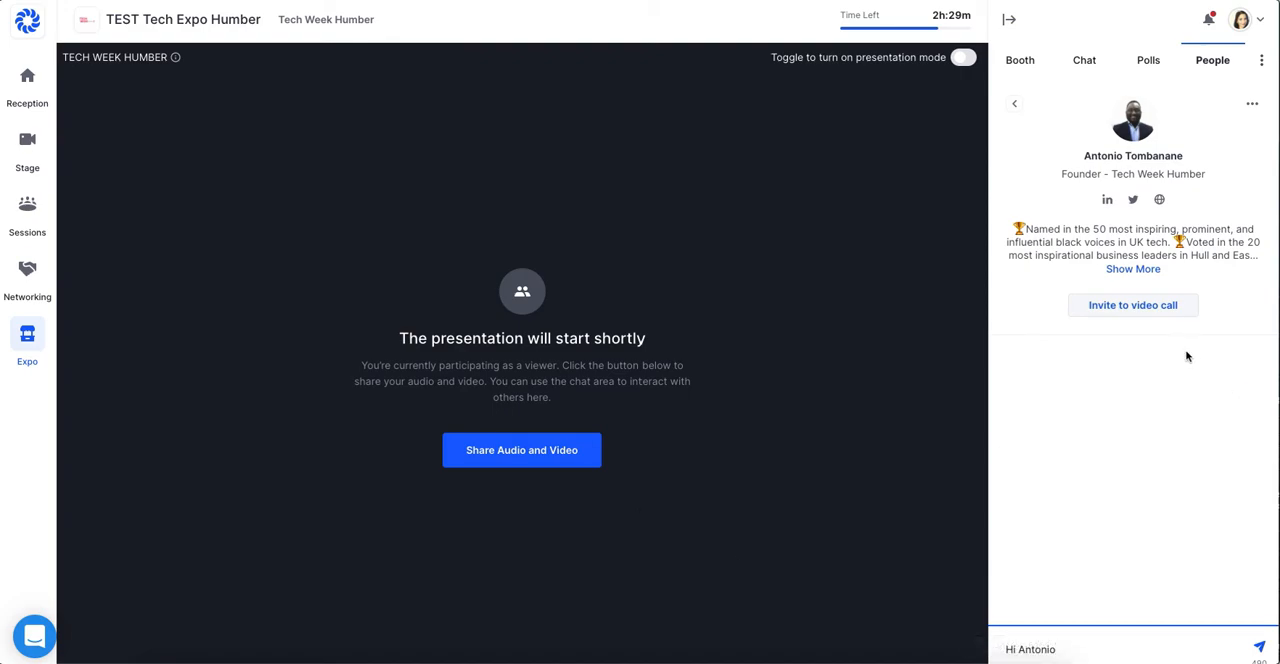
{"action": "mouse_move", "coordinate": [1142, 316]}
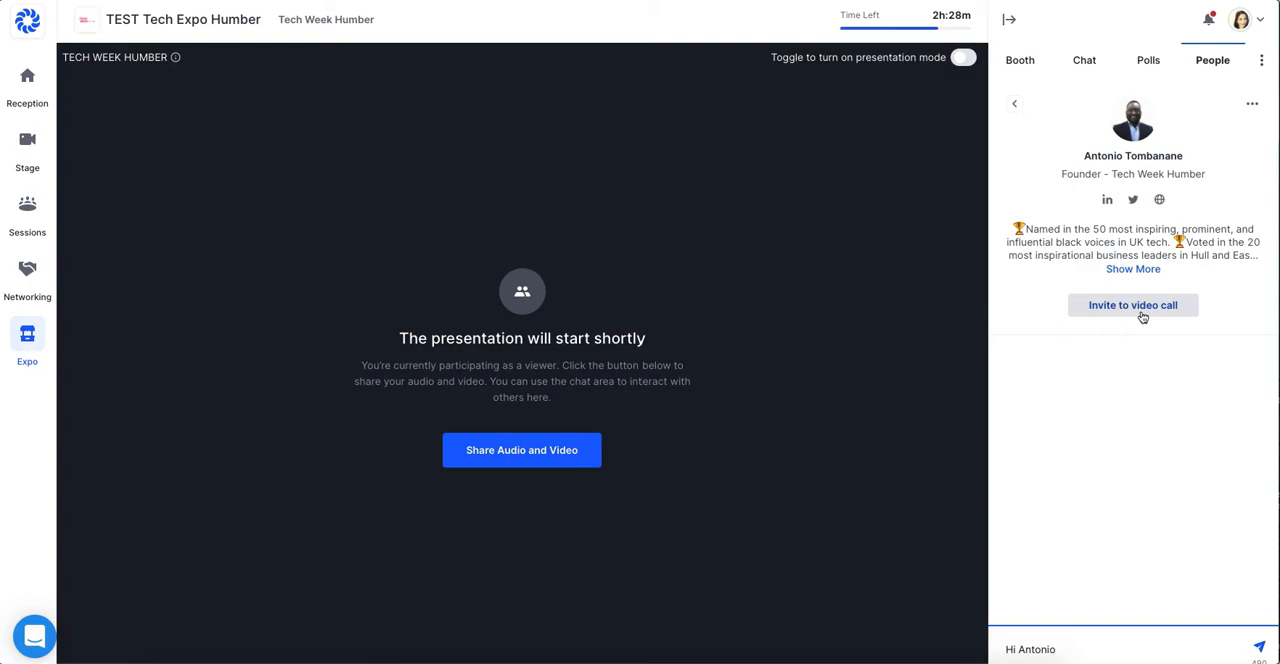
{"action": "mouse_move", "coordinate": [1036, 118]}
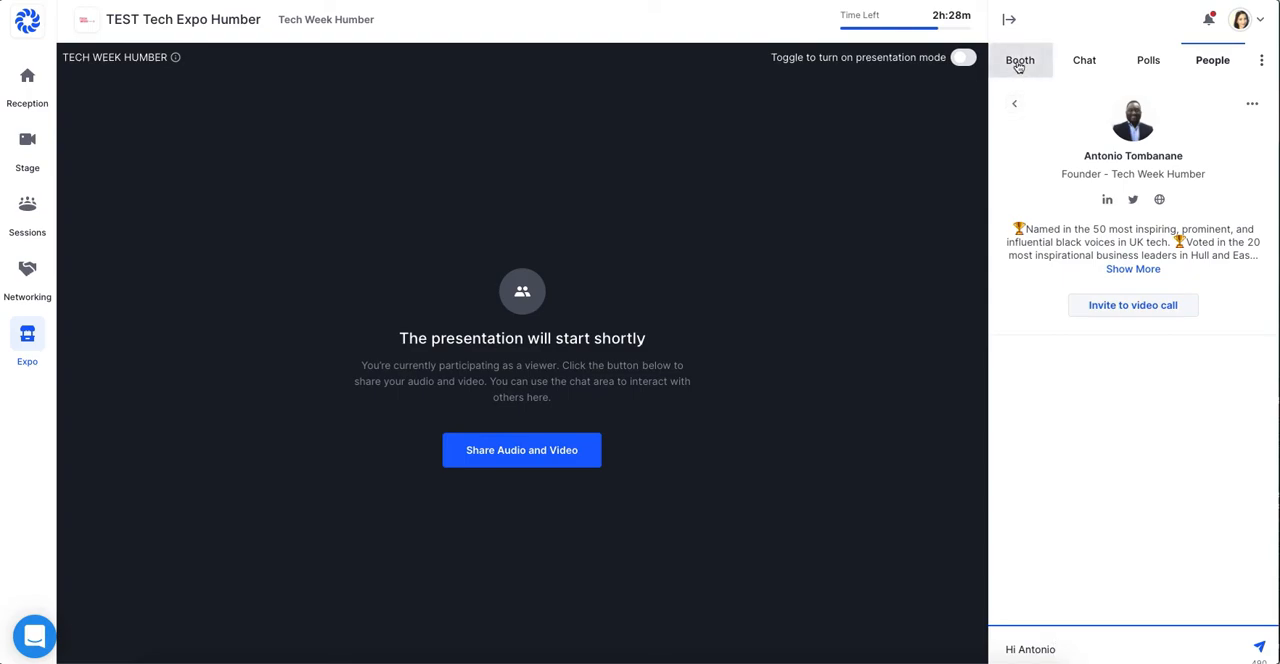
Show the Tech Week Humber booth info panel and expand its full description.
{"action": "left_click", "coordinate": [1020, 60]}
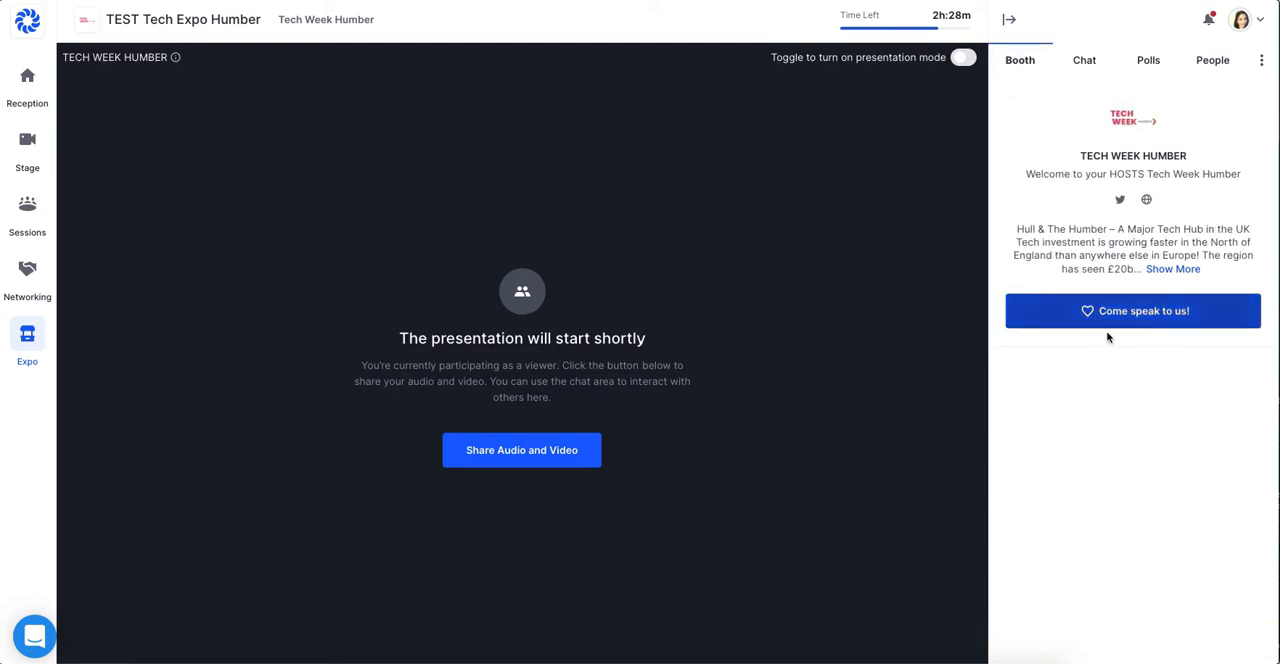
{"action": "mouse_move", "coordinate": [1156, 392]}
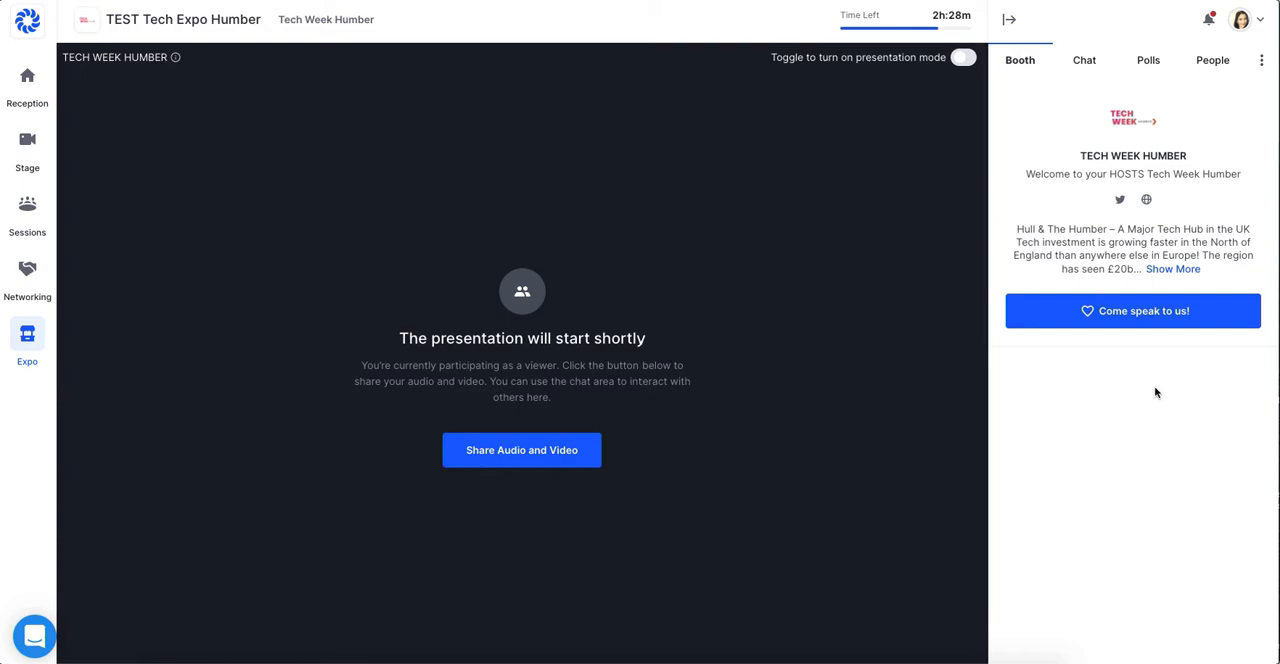
{"action": "mouse_move", "coordinate": [1188, 312]}
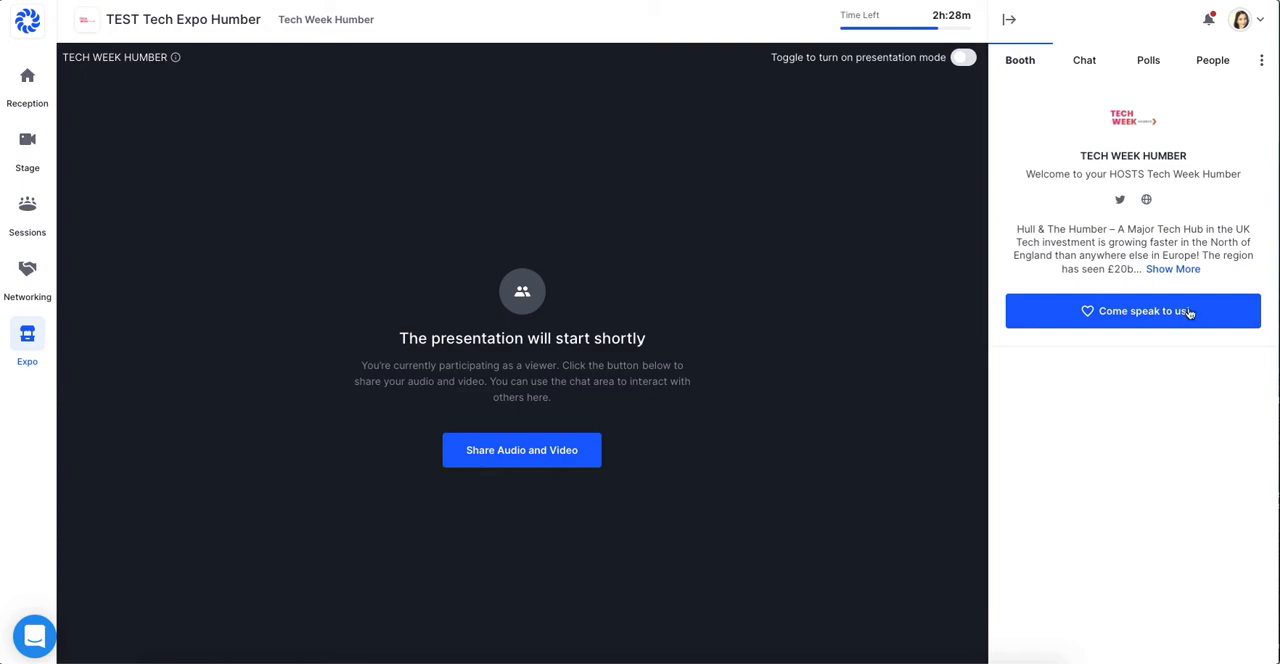
{"action": "left_click", "coordinate": [1172, 268]}
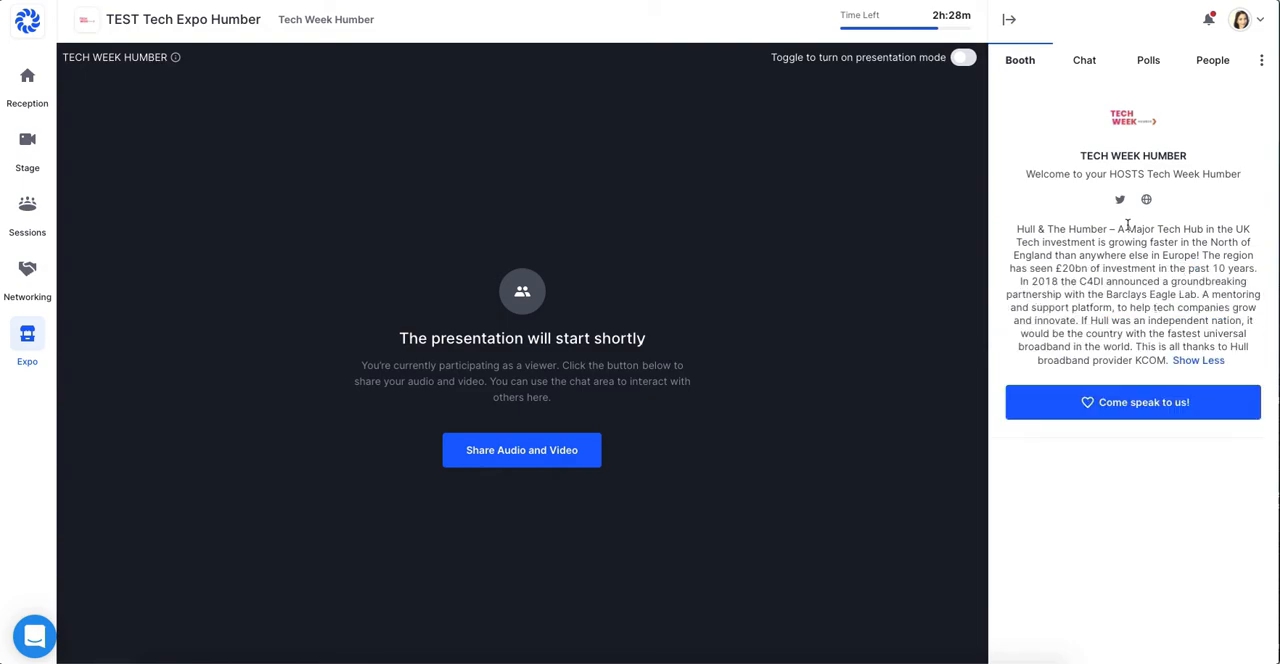
{"action": "mouse_move", "coordinate": [1088, 158]}
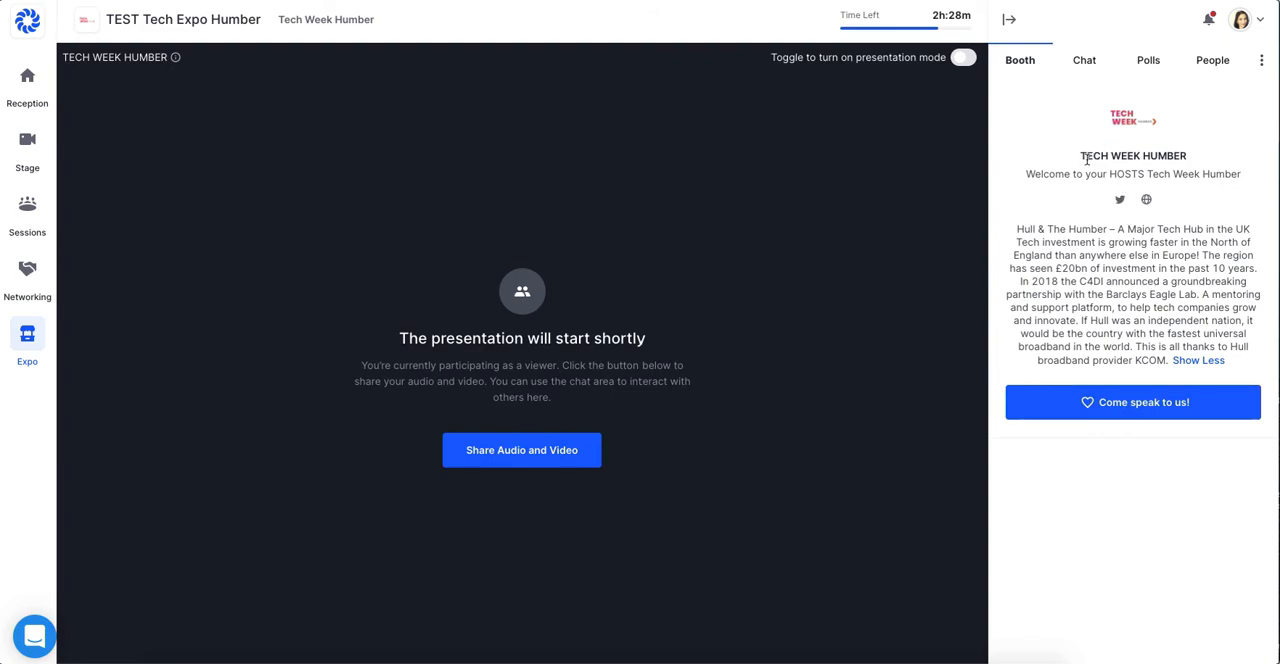
{"action": "mouse_move", "coordinate": [1206, 172]}
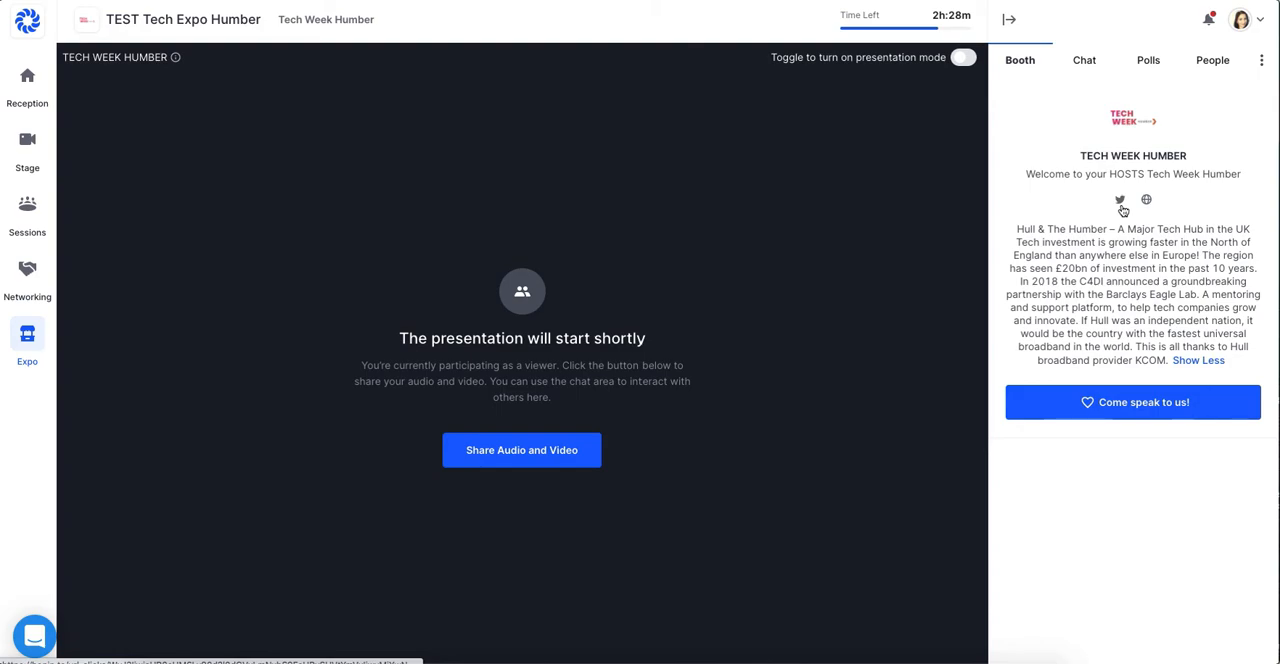
{"action": "mouse_move", "coordinate": [1064, 336]}
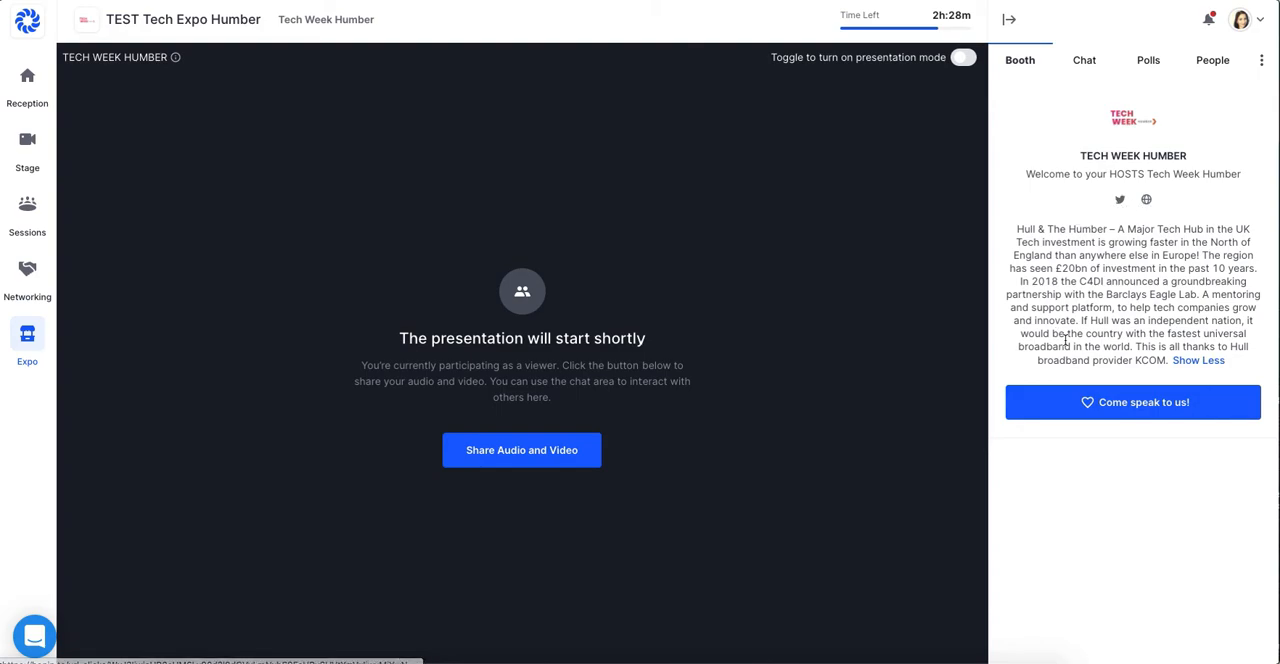
{"action": "mouse_move", "coordinate": [1110, 346]}
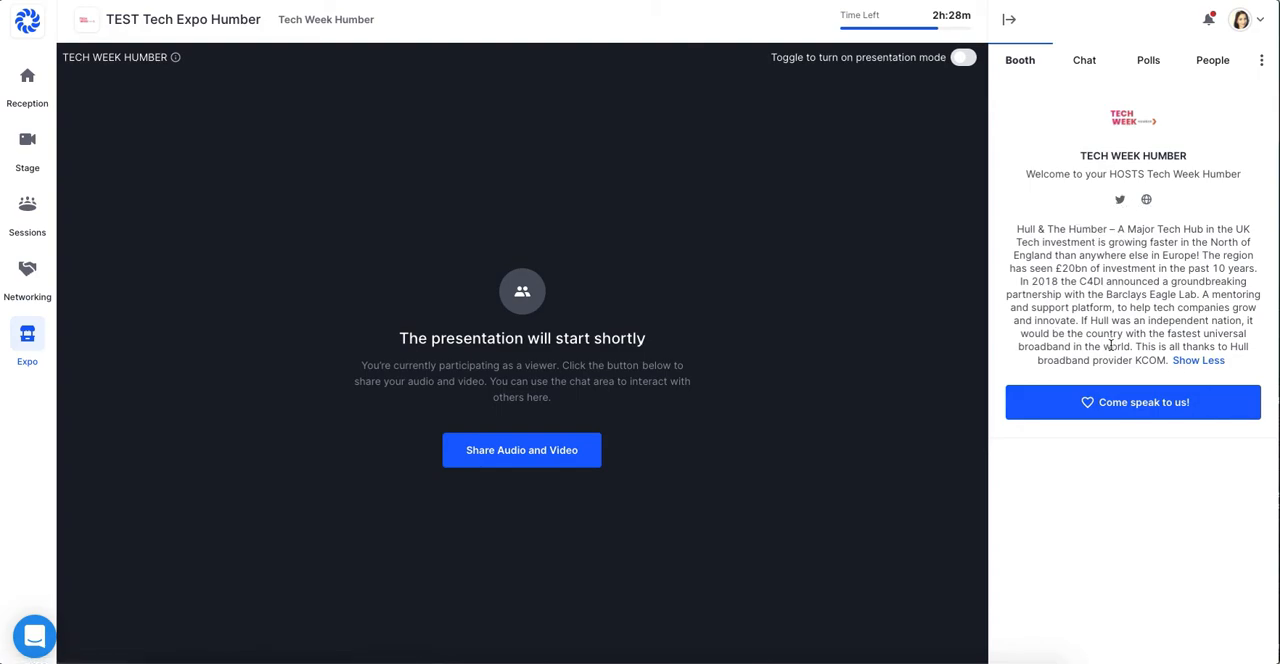
{"action": "mouse_move", "coordinate": [1122, 408]}
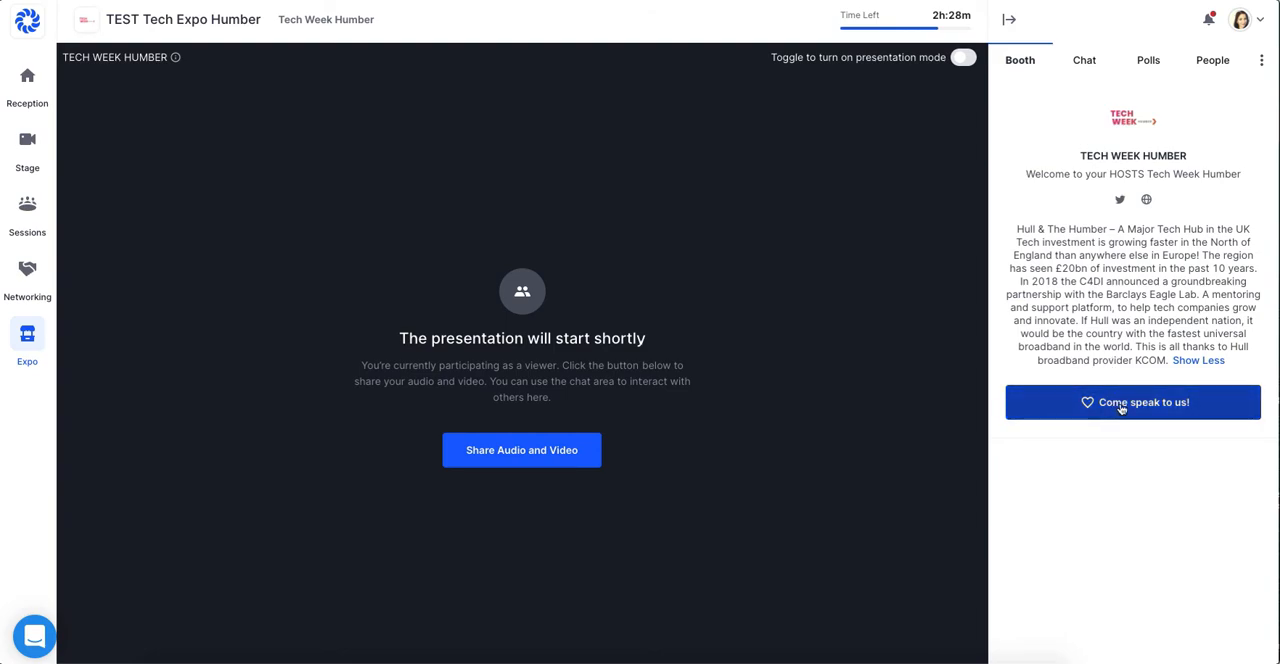
{"action": "mouse_move", "coordinate": [1124, 416]}
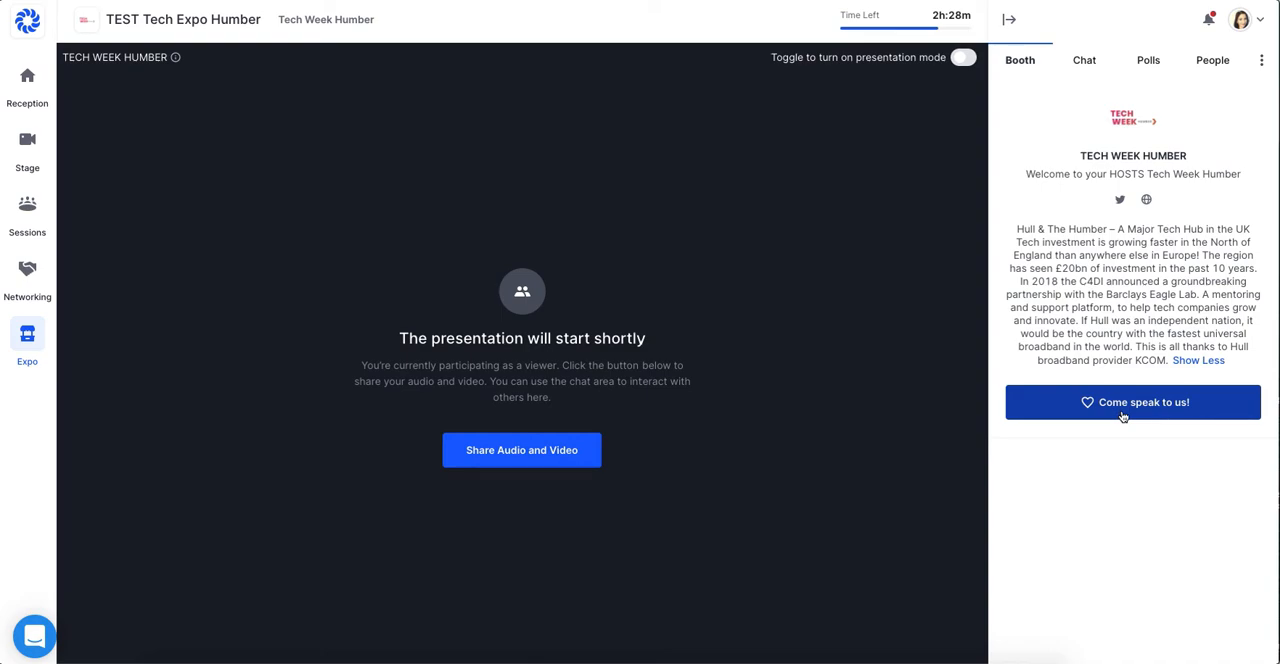
Send the booth's "Come speak to us!" request, then return to the booth chat.
{"action": "left_click", "coordinate": [1132, 402]}
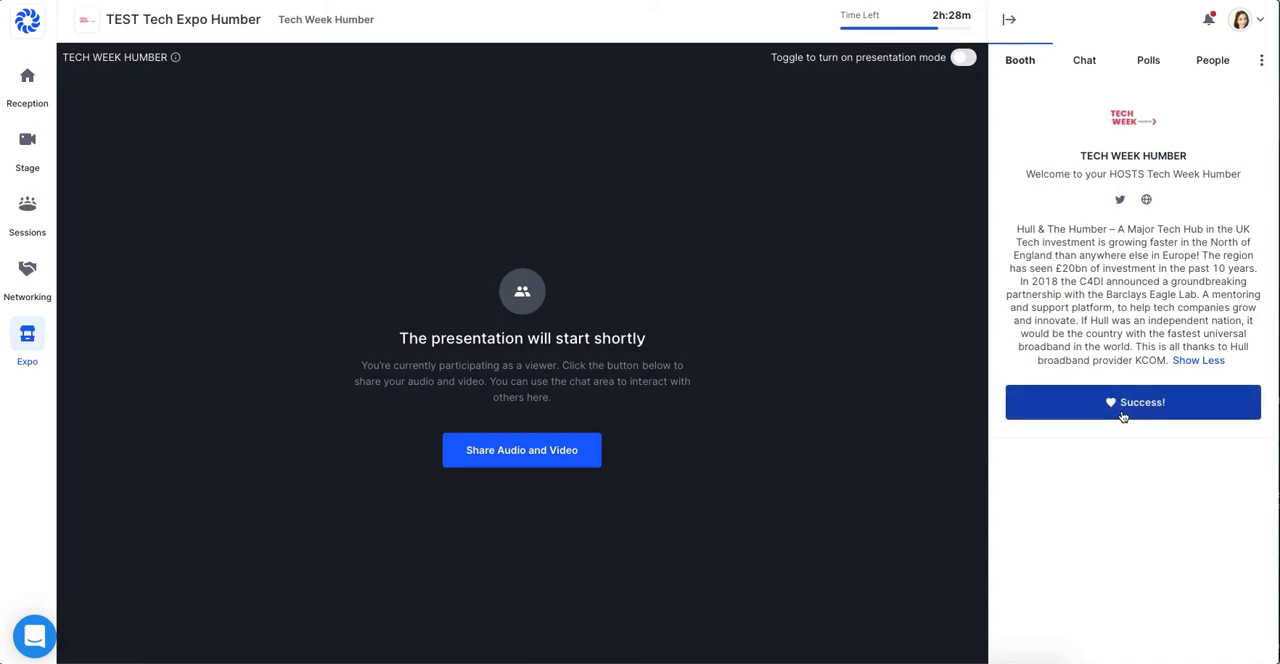
{"action": "mouse_move", "coordinate": [1144, 412]}
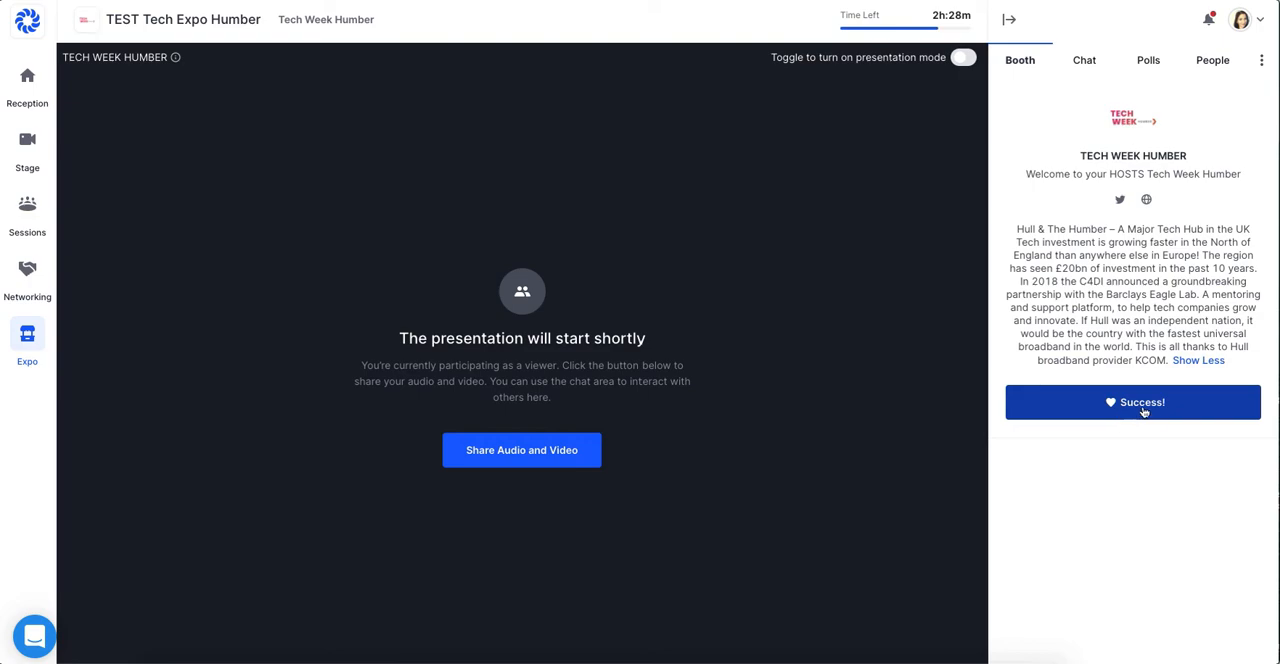
{"action": "mouse_move", "coordinate": [1072, 484]}
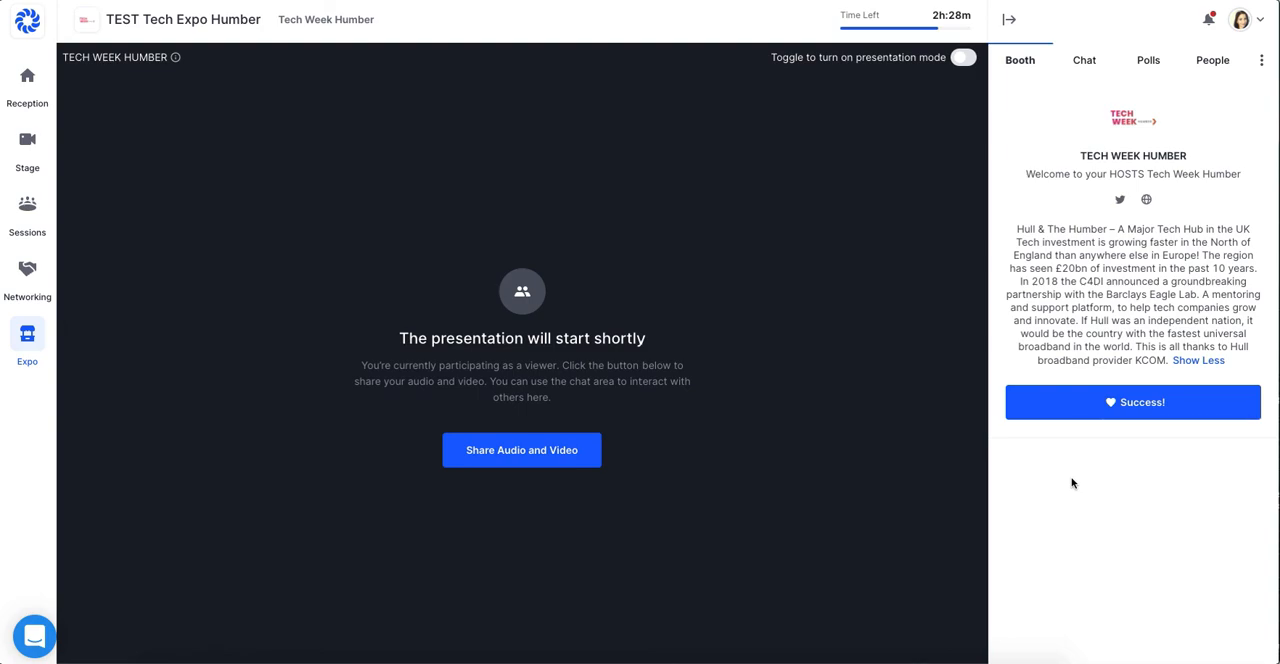
{"action": "mouse_move", "coordinate": [1004, 208]}
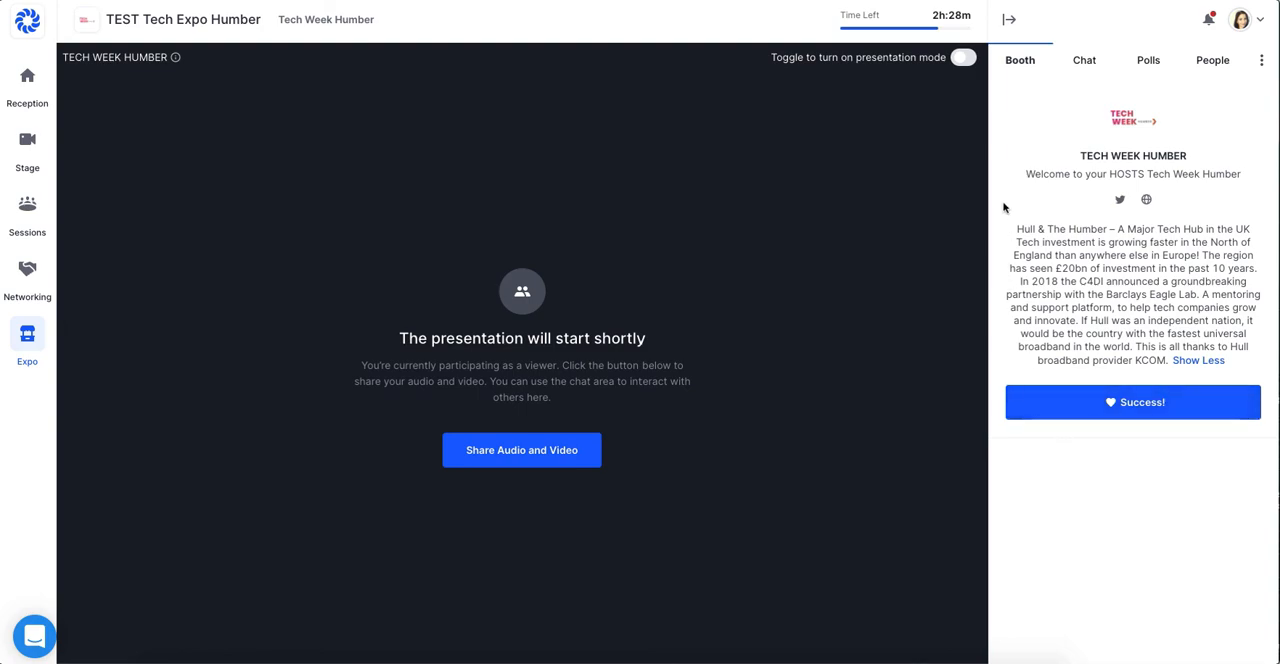
{"action": "left_click", "coordinate": [1084, 60]}
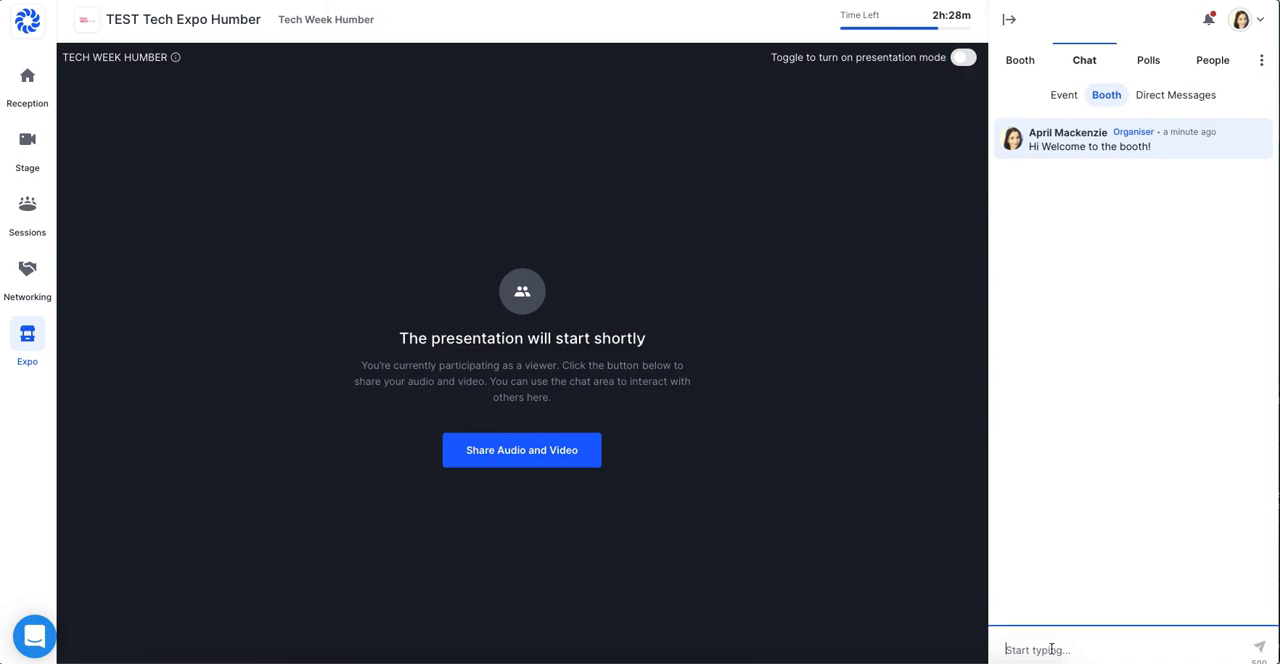
Draft "Thank you for watching" in the booth chat box without sending it.
{"action": "type", "text": "Thank you for w"}
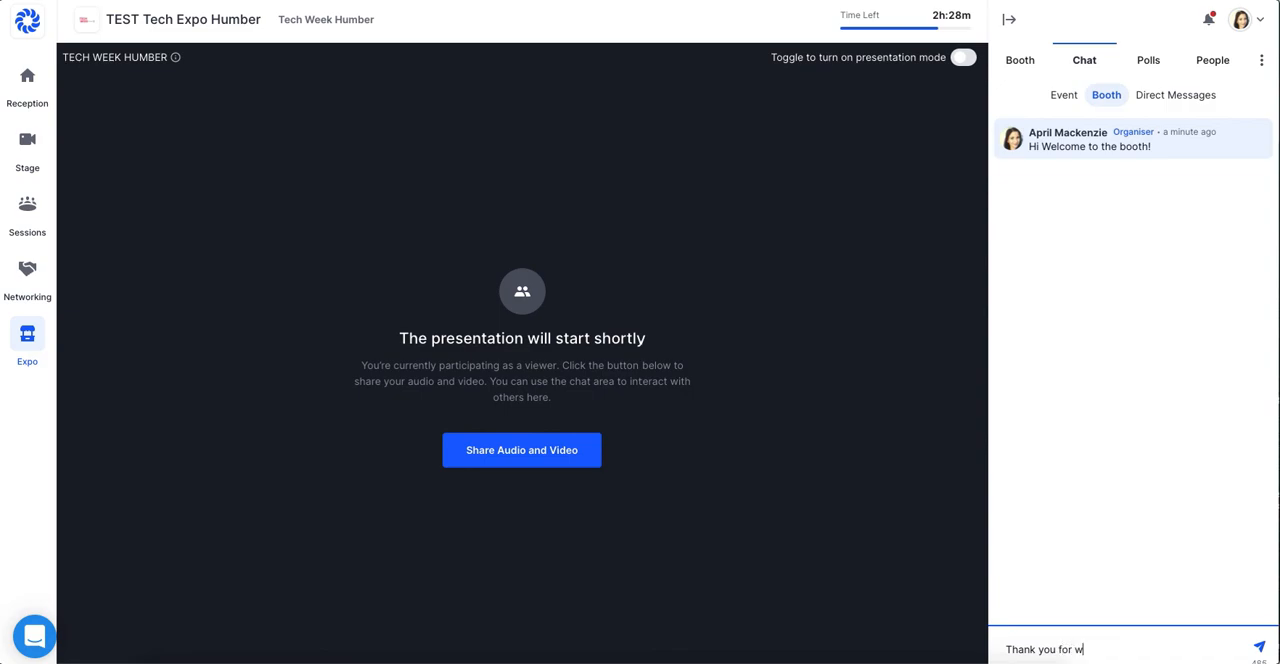
{"action": "type", "text": "atching"}
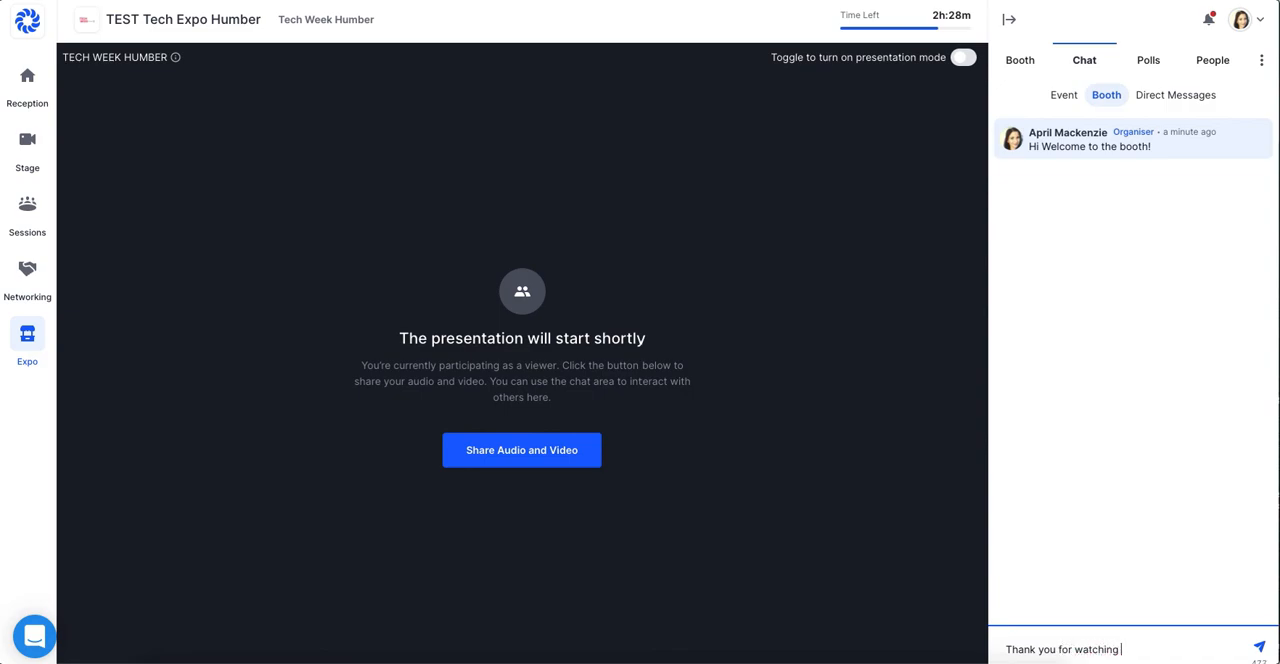